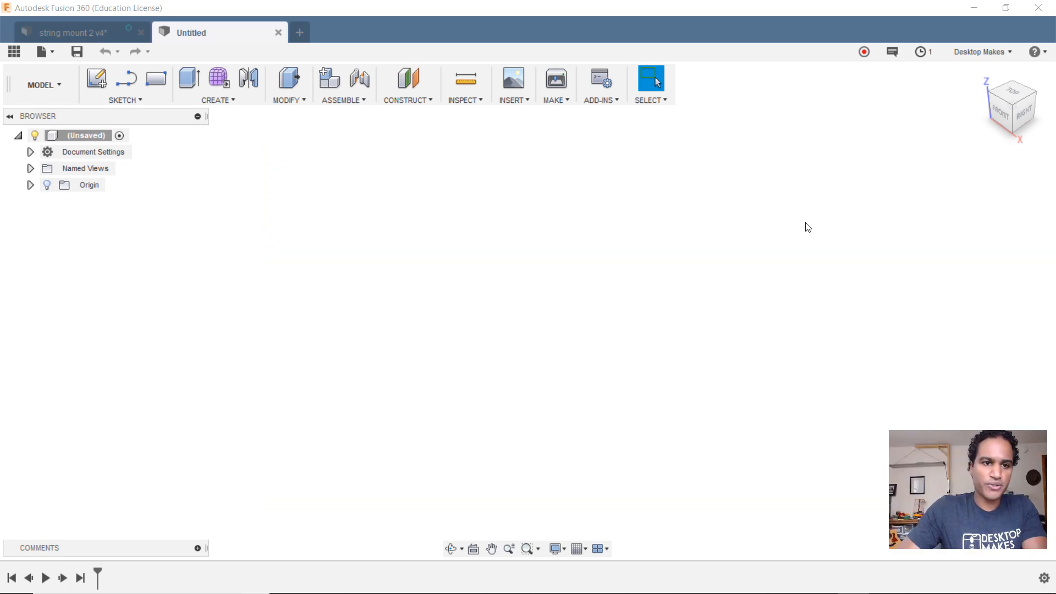
mouse_move(128, 104)
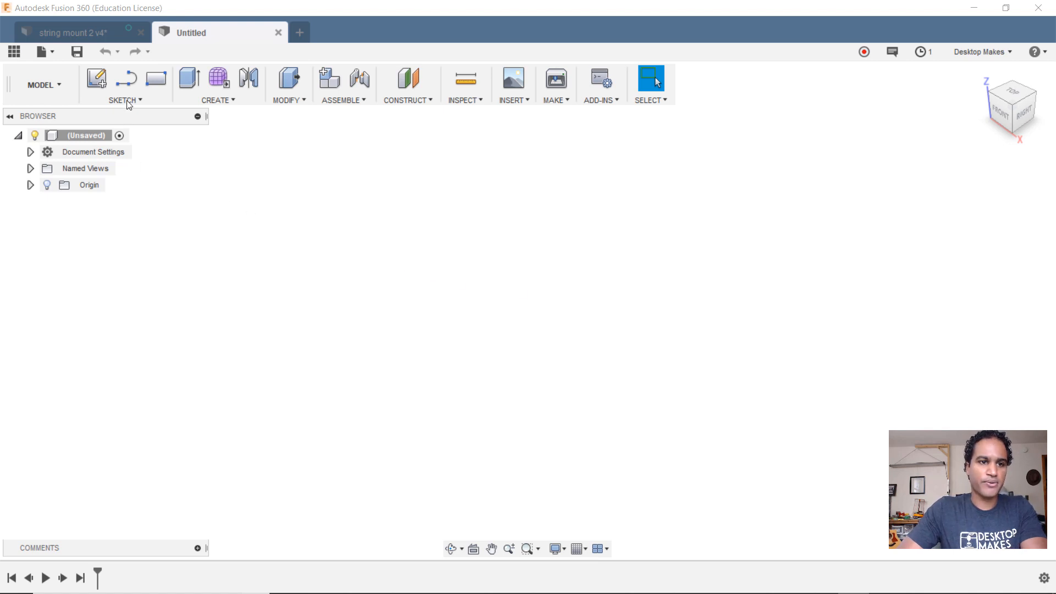
Step: Start a new sketch via Sketch > Create Sketch on the empty design
left_click(125, 100)
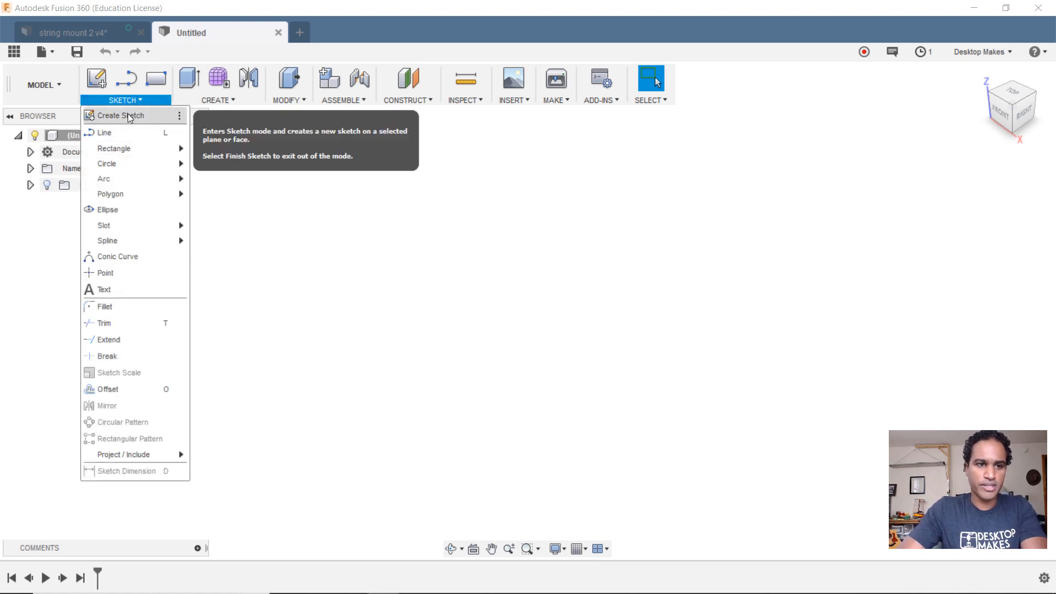
left_click(121, 116)
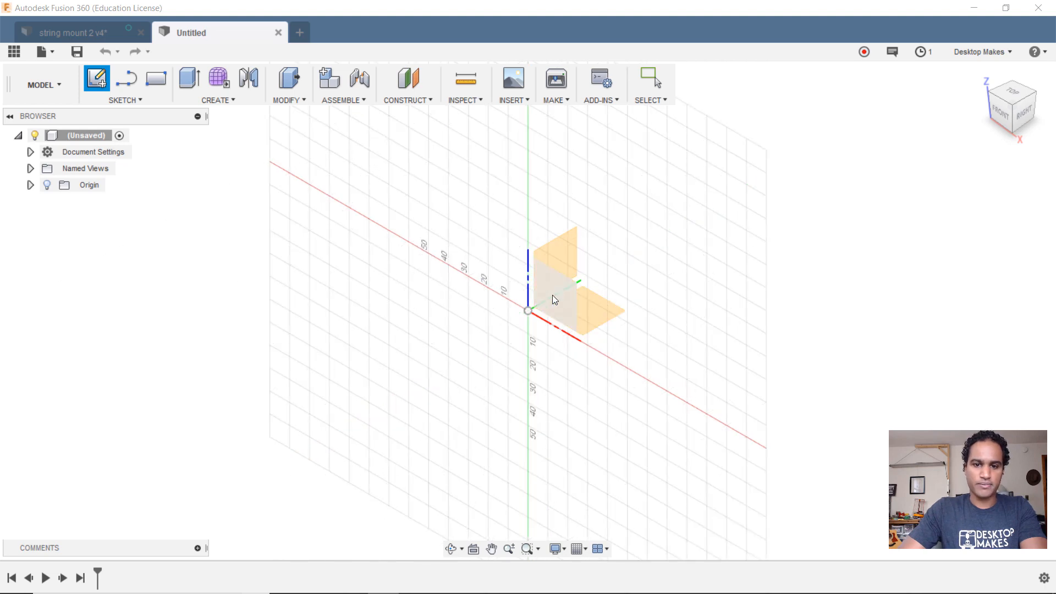
mouse_move(545, 288)
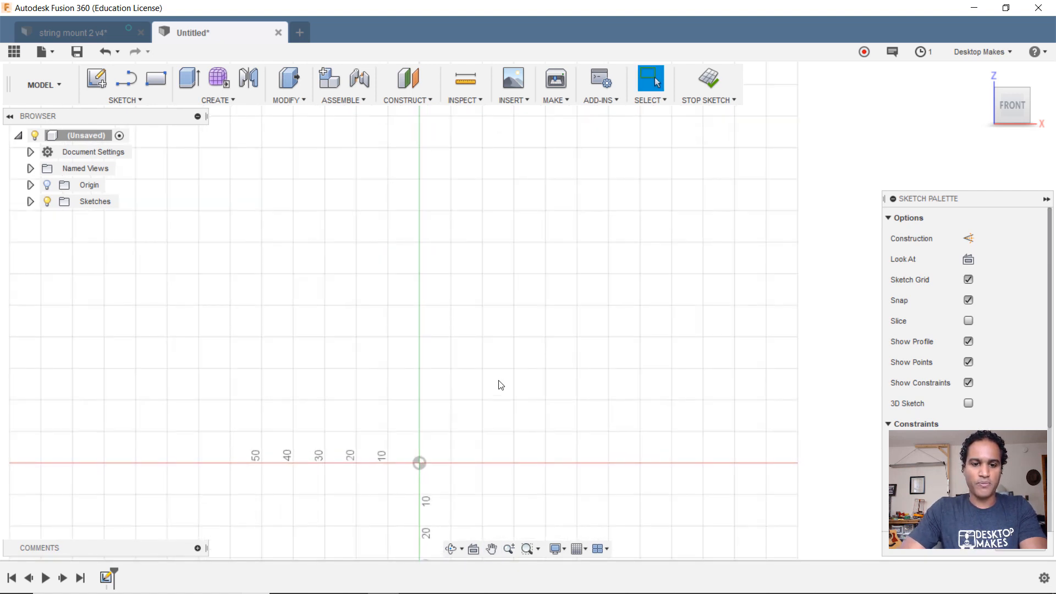
mouse_move(494, 391)
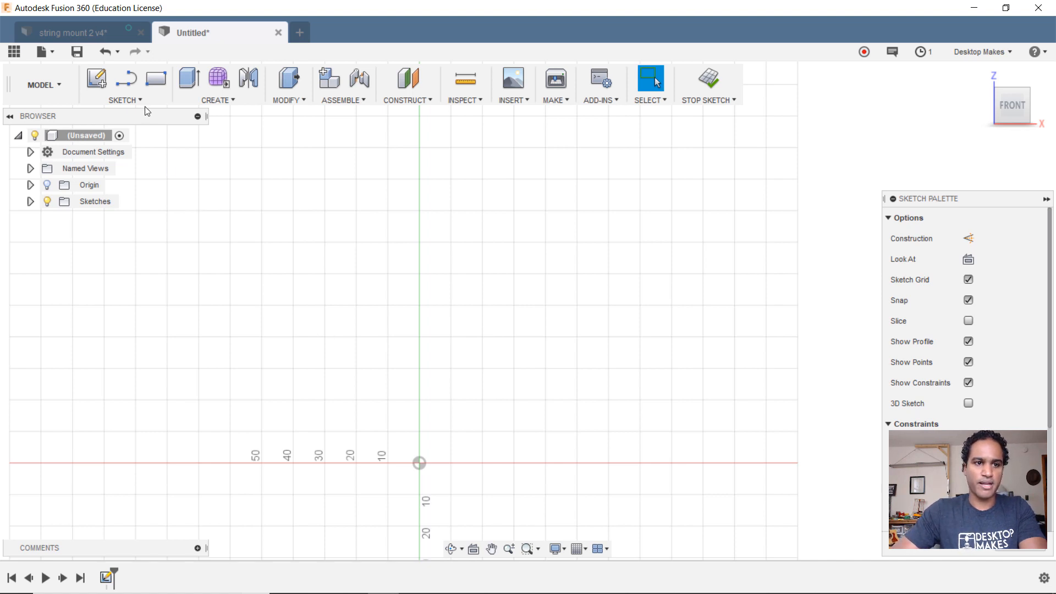
Step: Draw the 200 mm vertical line upward from the origin with the Line tool
left_click(126, 100)
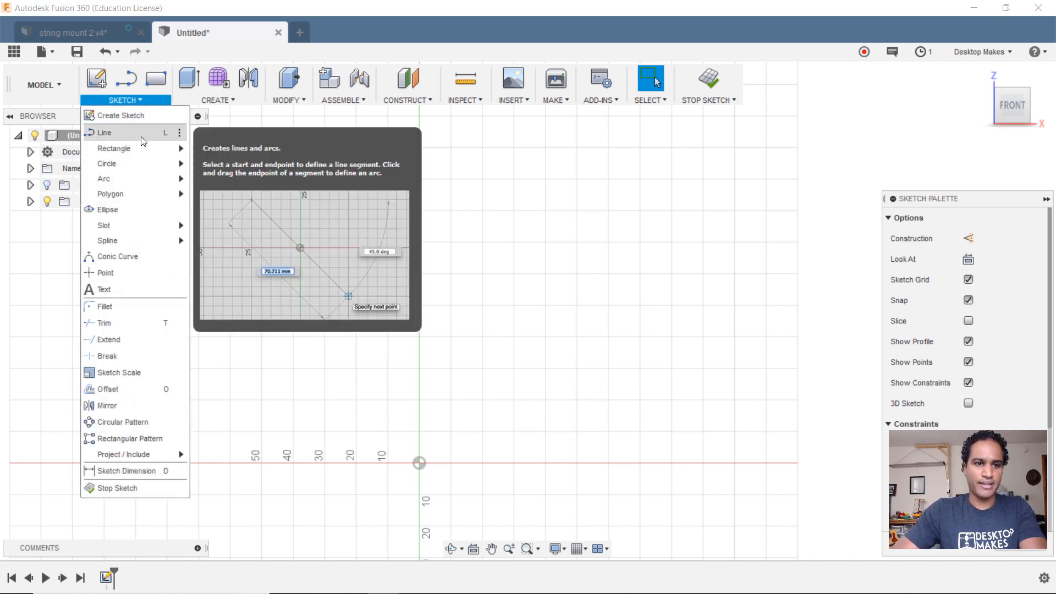
left_click(104, 133)
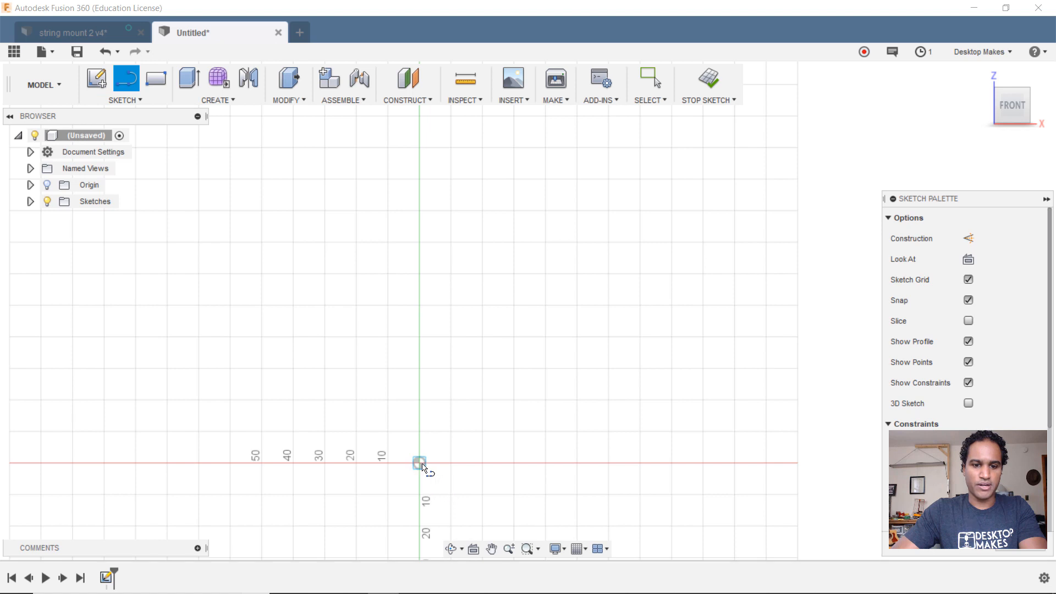
left_click(419, 463)
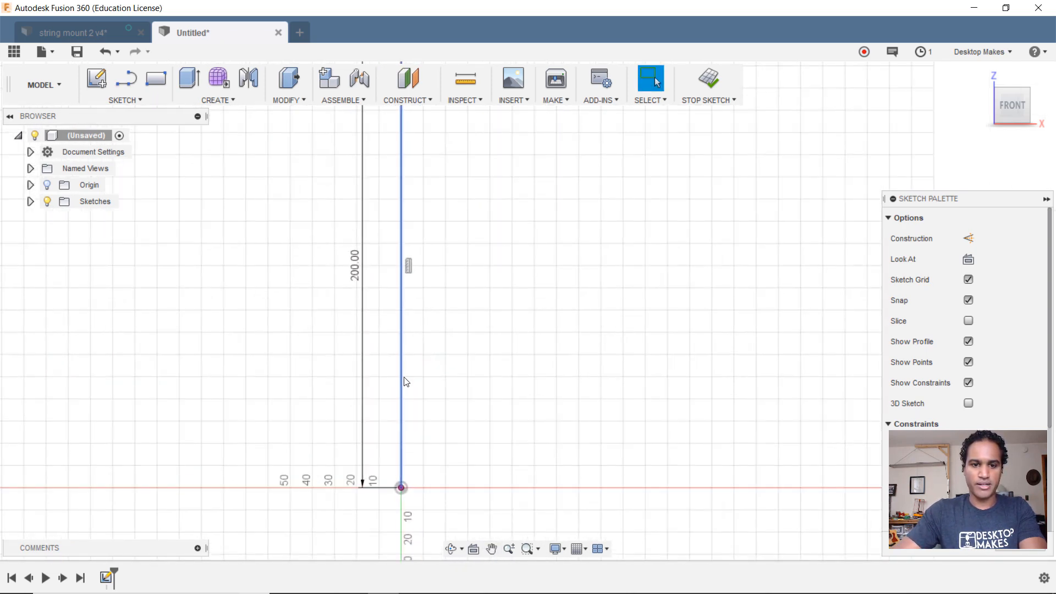
Step: Draw the 50 mm horizontal base line along the X axis from the origin
left_click(126, 100)
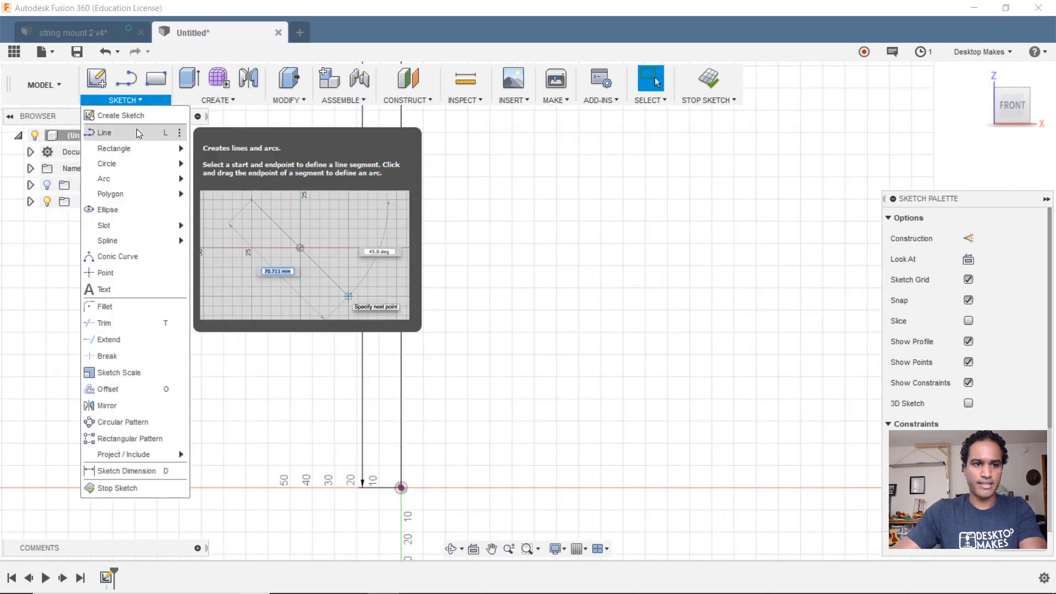
left_click(104, 132)
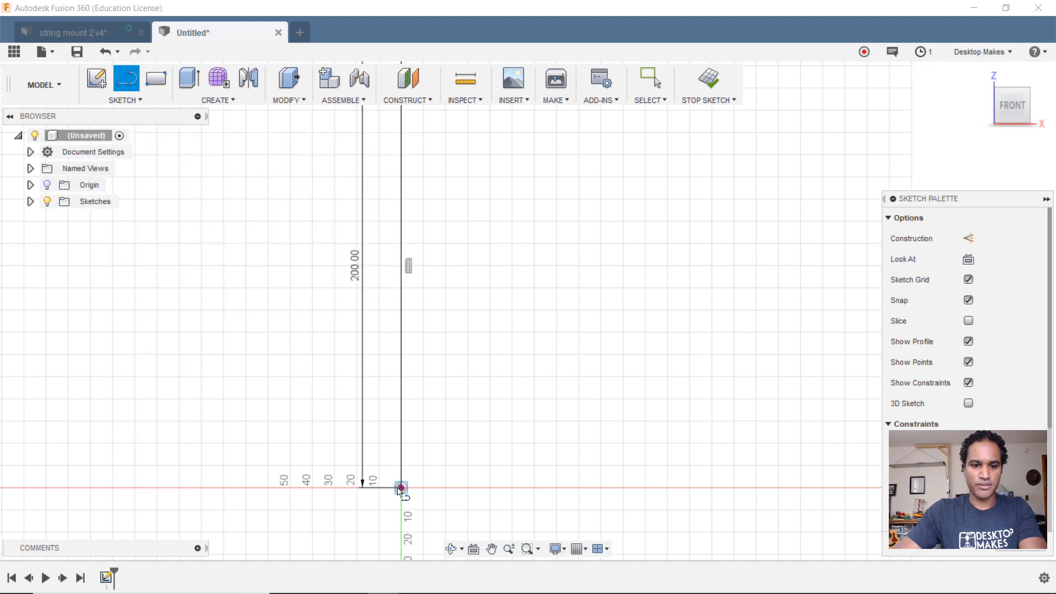
left_click(400, 487)
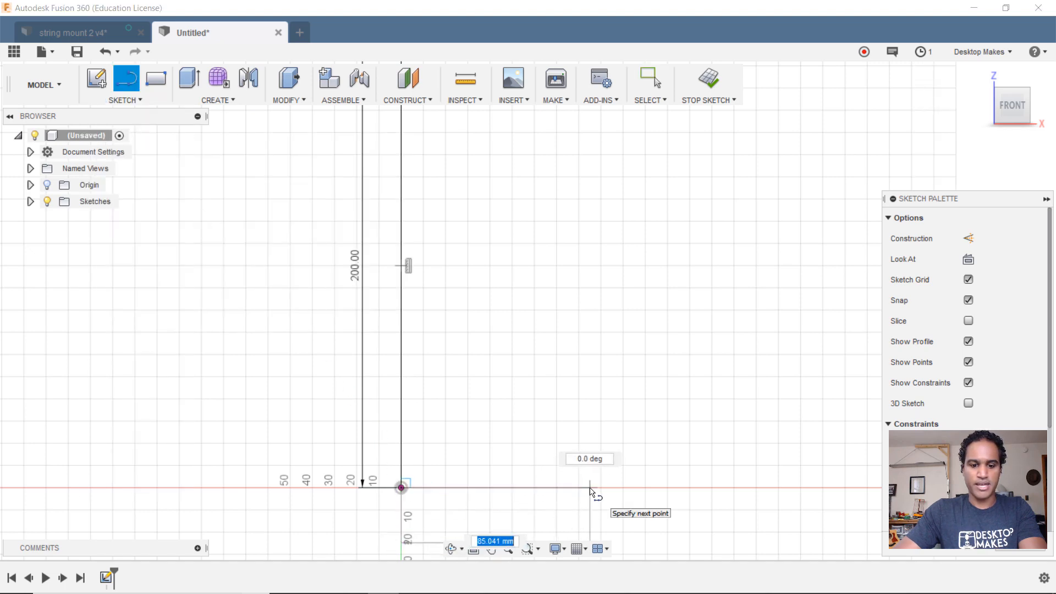
type("50")
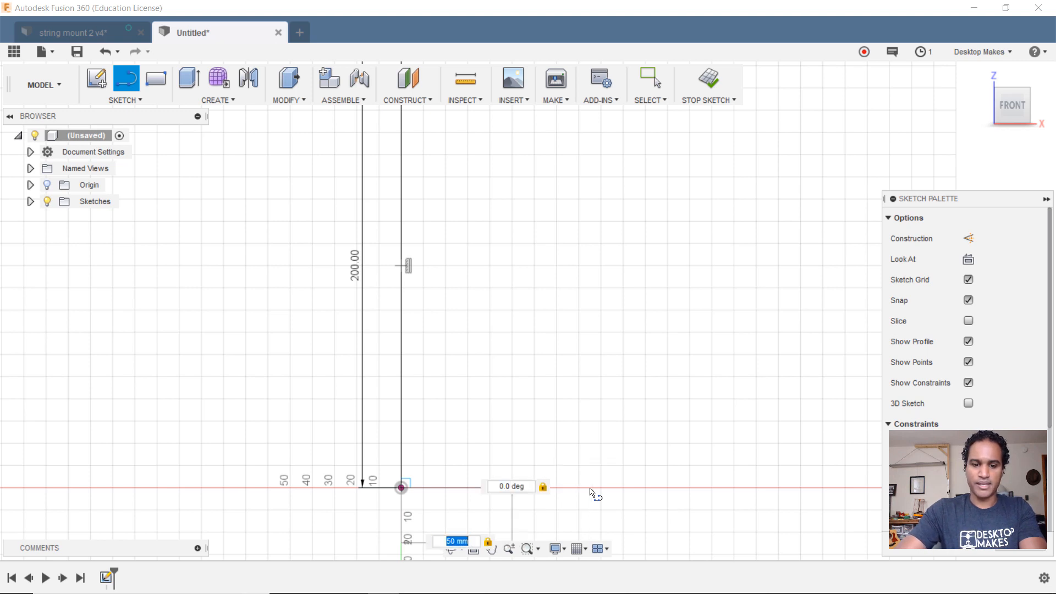
left_click(649, 77)
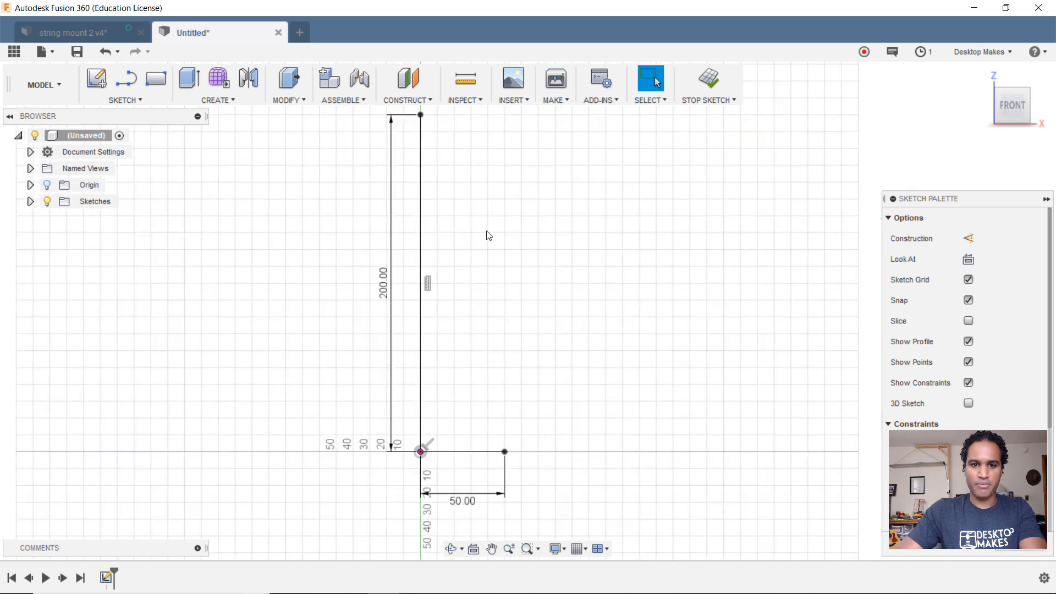
mouse_move(472, 137)
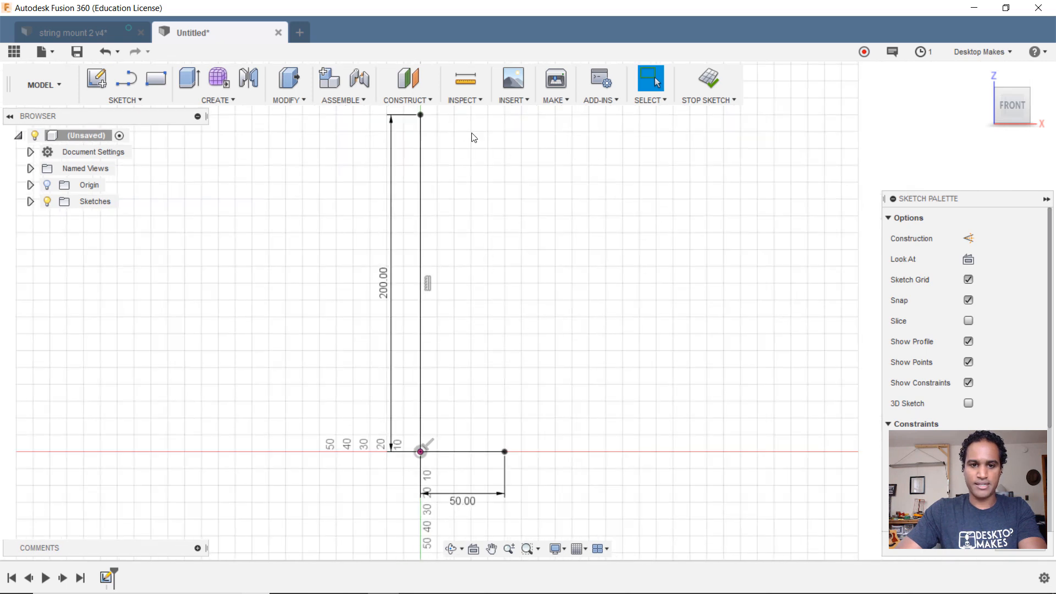
left_click(461, 451)
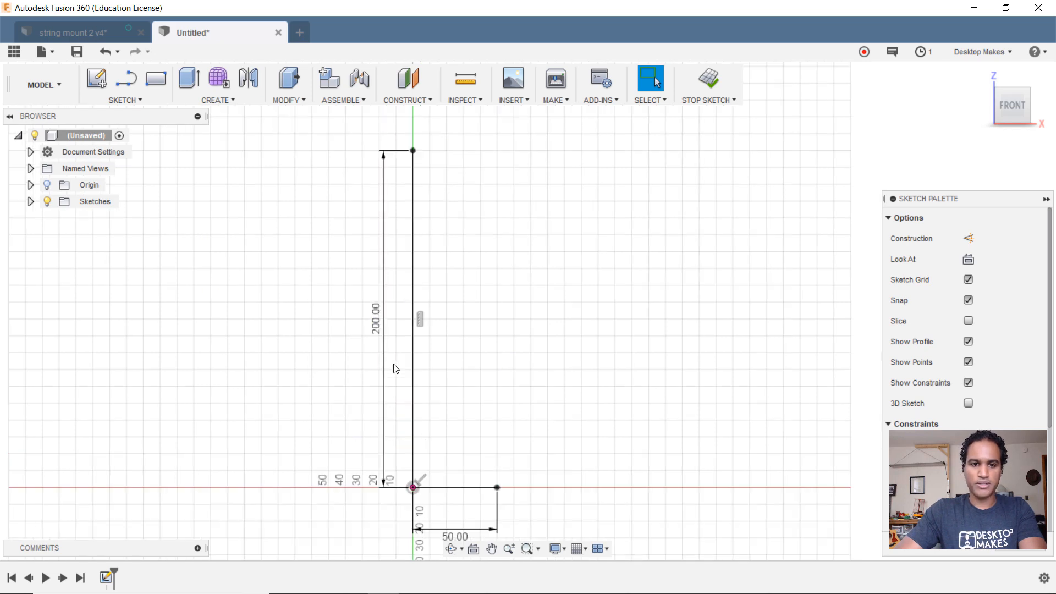
mouse_move(497, 487)
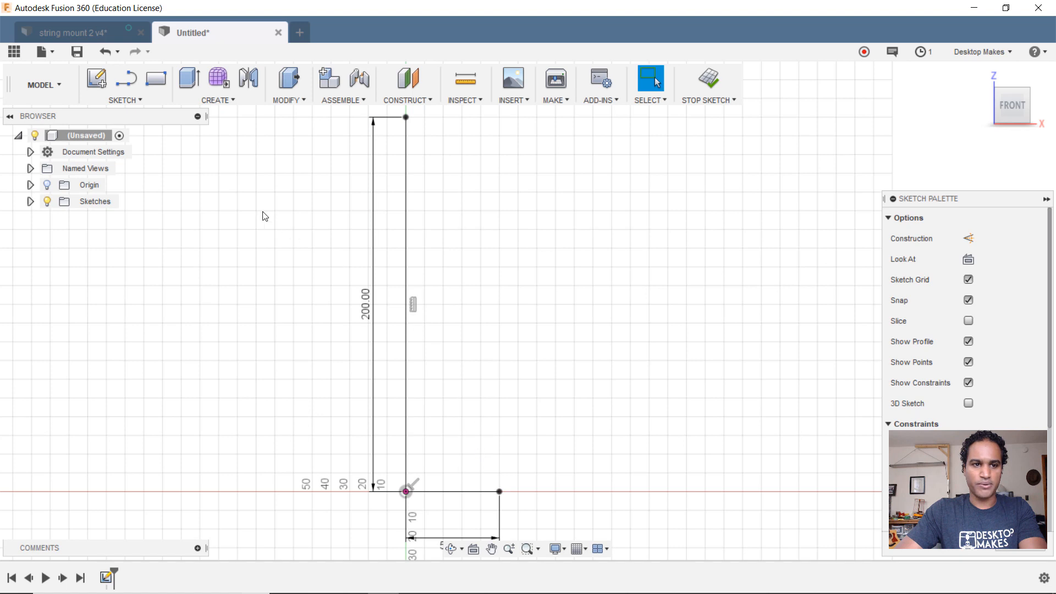
Step: Add the top edge and a wavy fit-point spline down to the base end, closing the vase profile
left_click(124, 100)
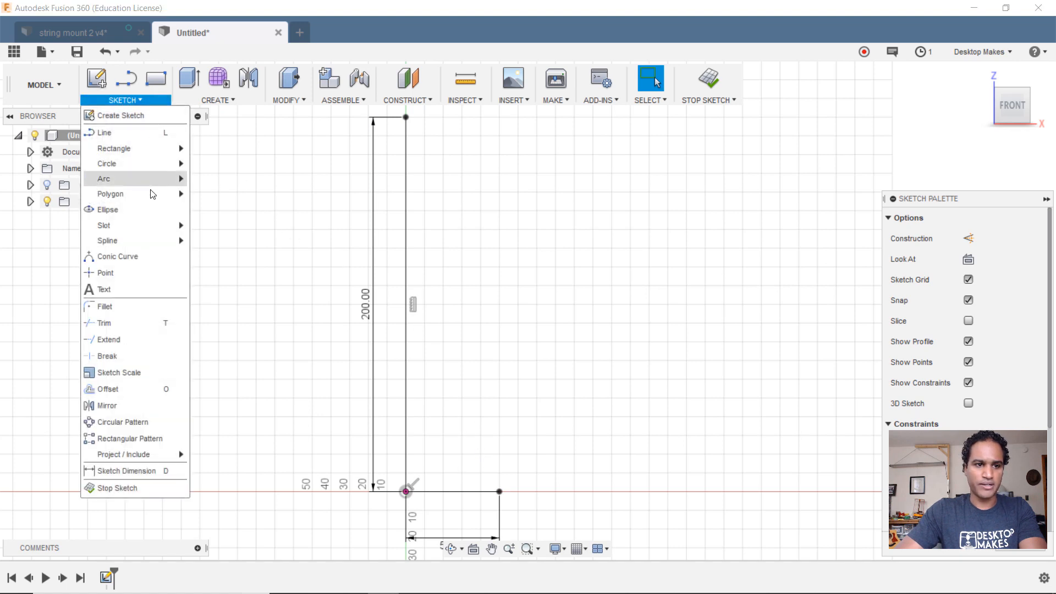
mouse_move(107, 241)
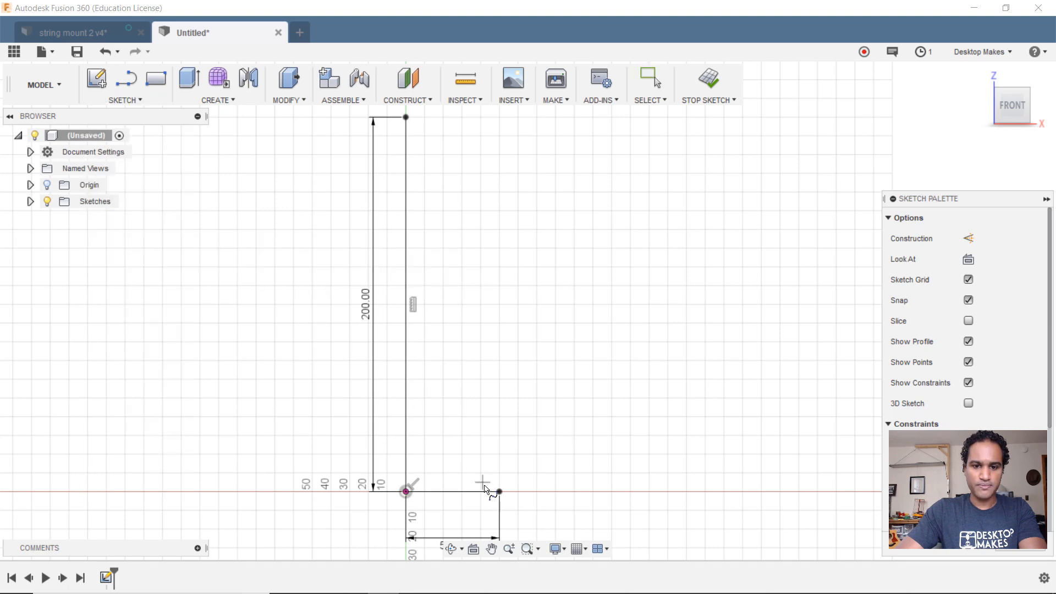
mouse_move(498, 492)
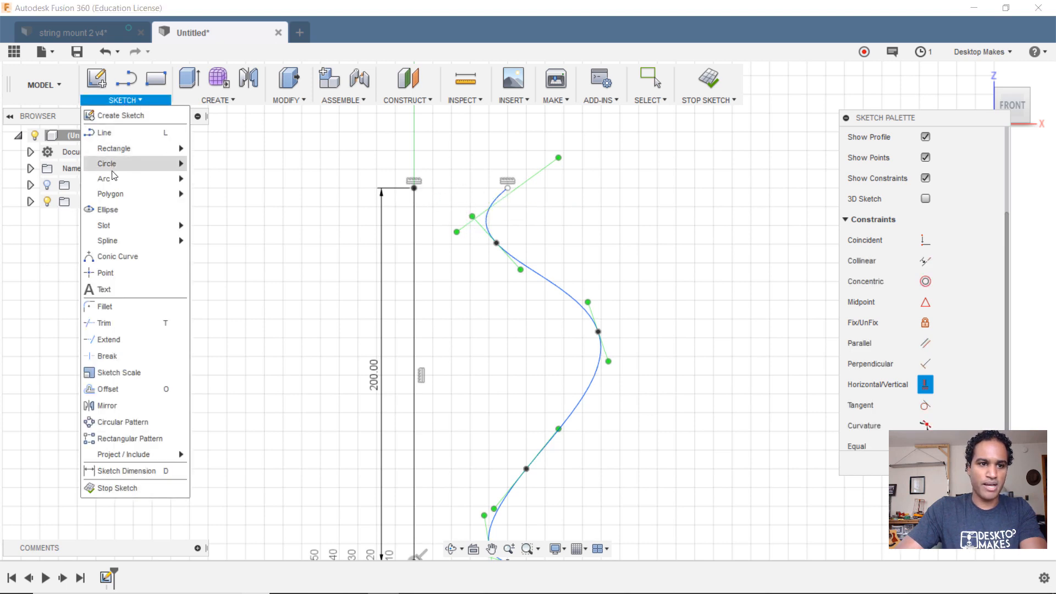
left_click(517, 191)
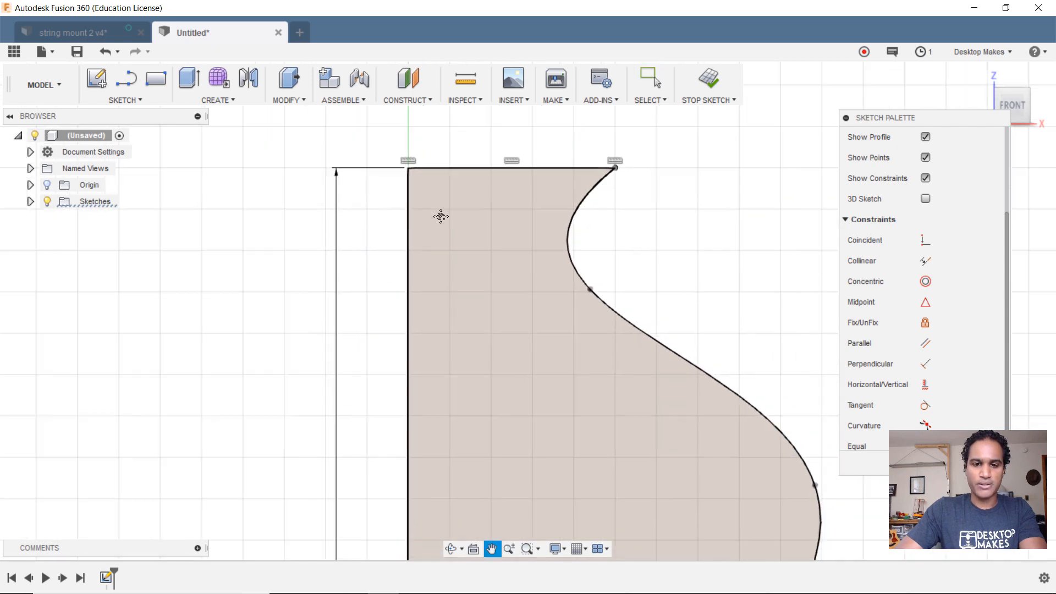
left_click(649, 77)
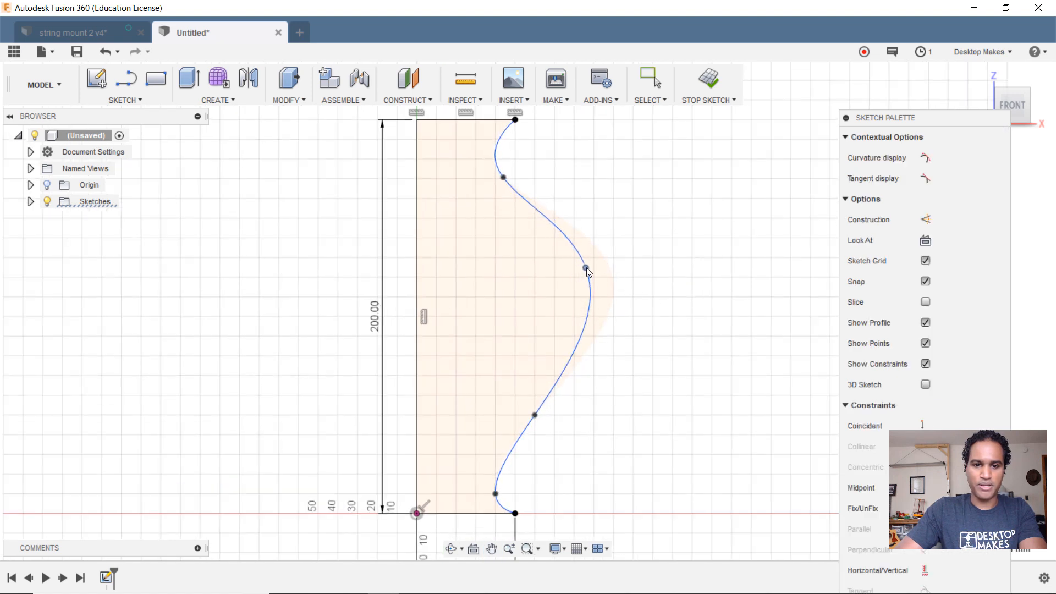
left_click(649, 78)
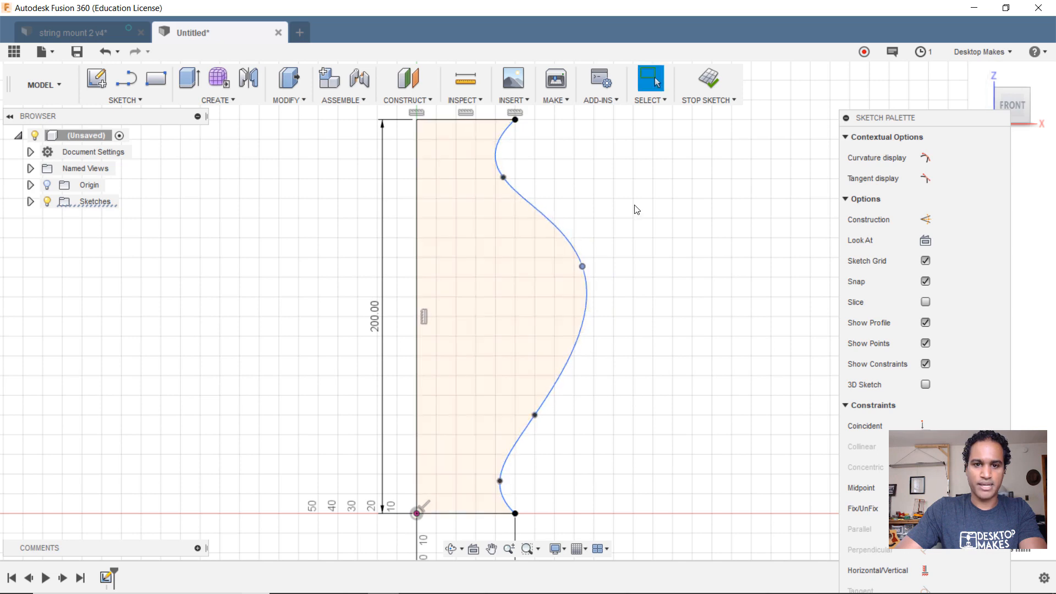
Step: Revolve the closed profile 360° about the vertical line into a solid vase body
left_click(707, 80)
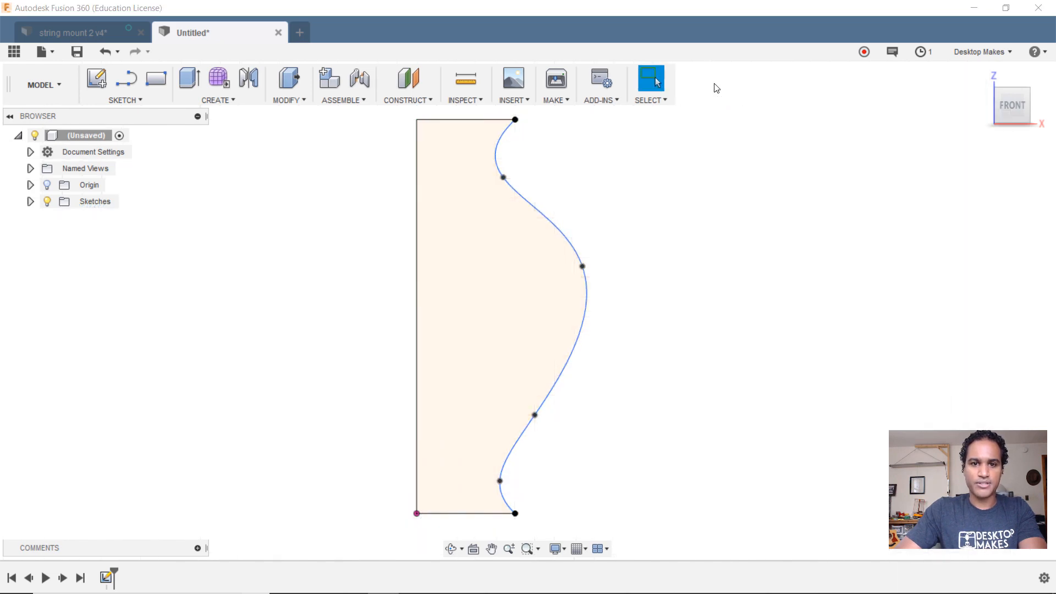
left_click(218, 100)
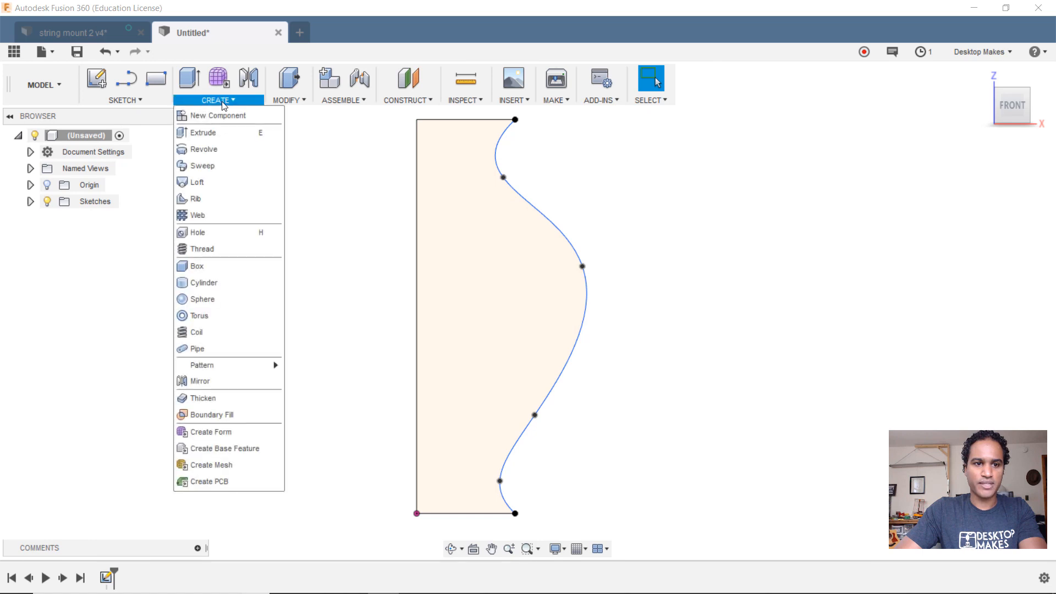
left_click(202, 149)
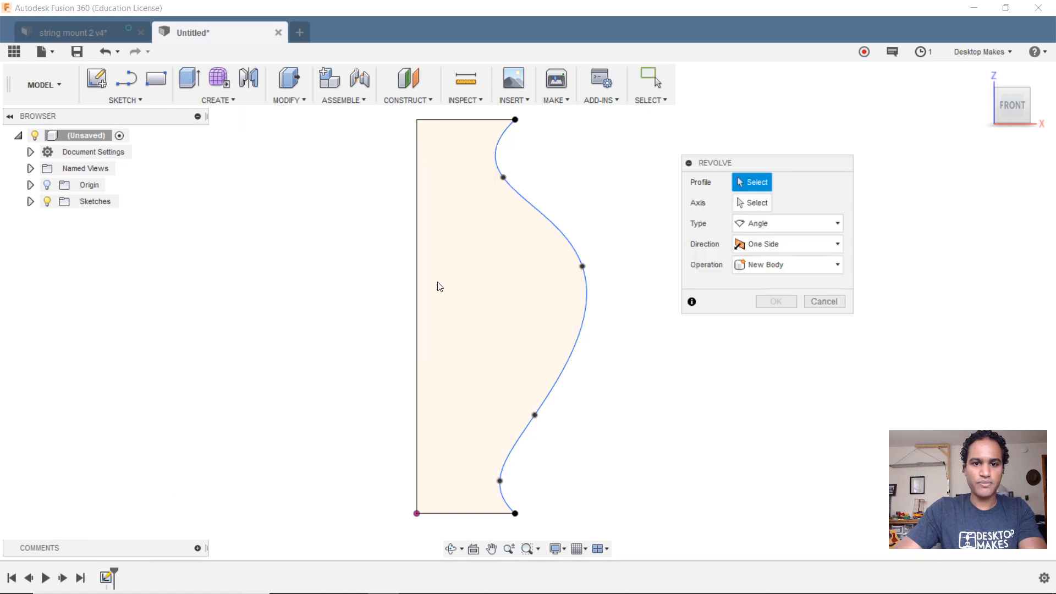
left_click(471, 303)
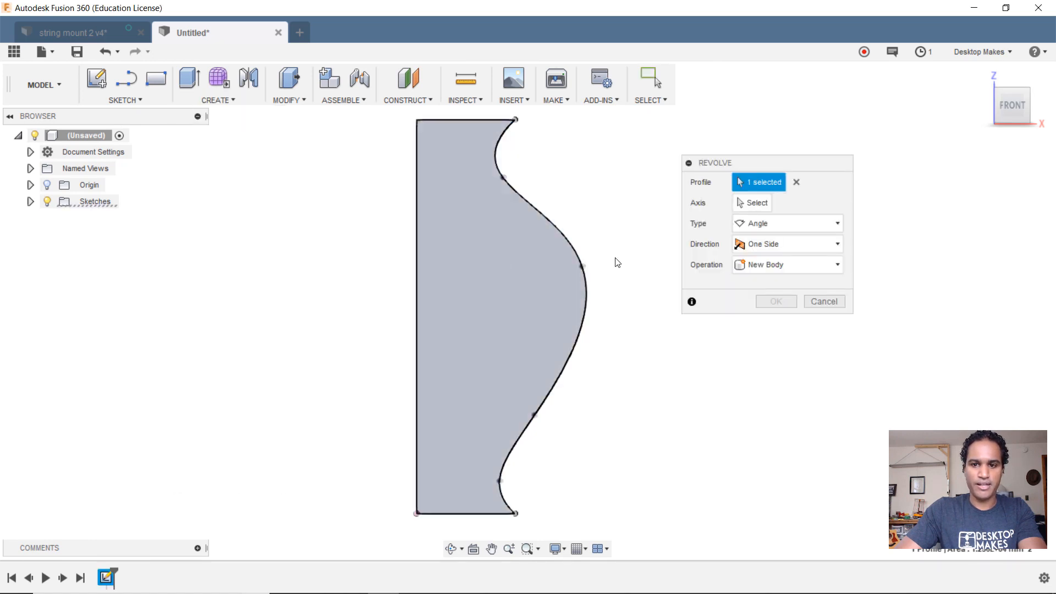
left_click(756, 202)
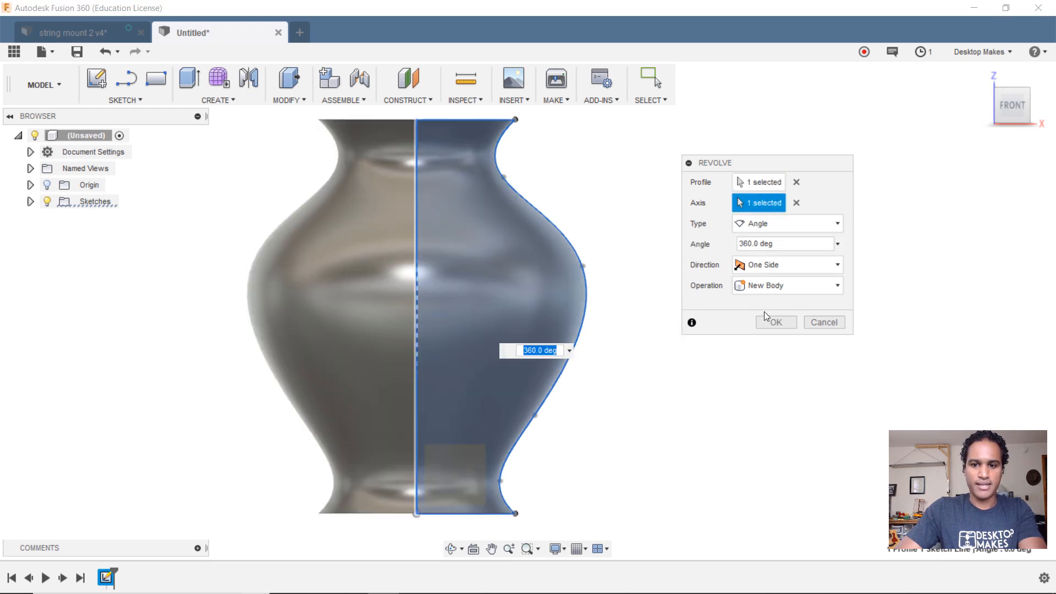
left_click(775, 322)
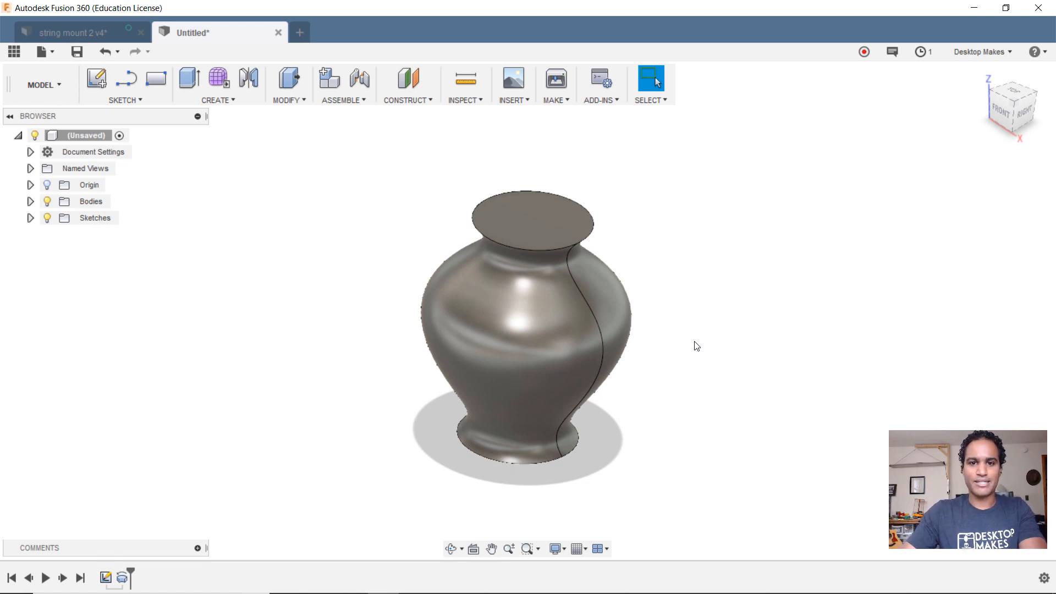
mouse_move(267, 106)
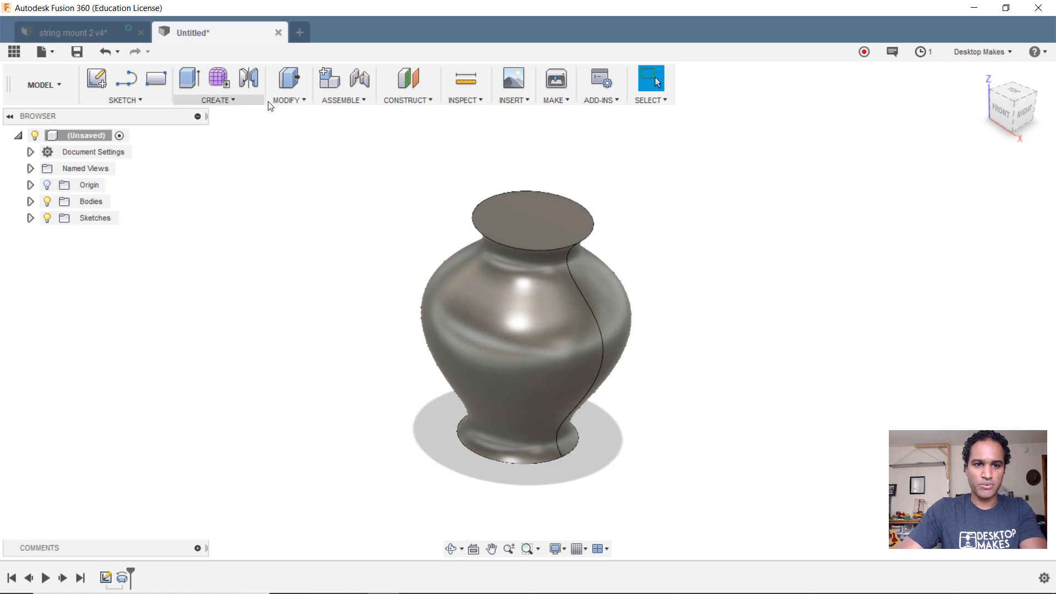
Step: Shell the vase with the top face removed at 0.4 mm inside thickness
left_click(288, 100)
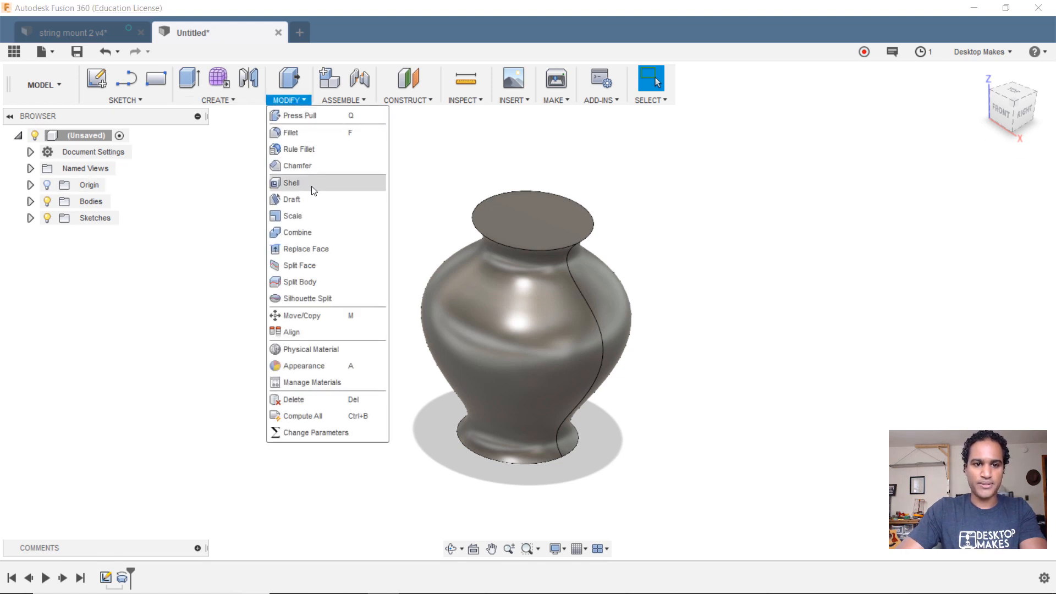
left_click(291, 182)
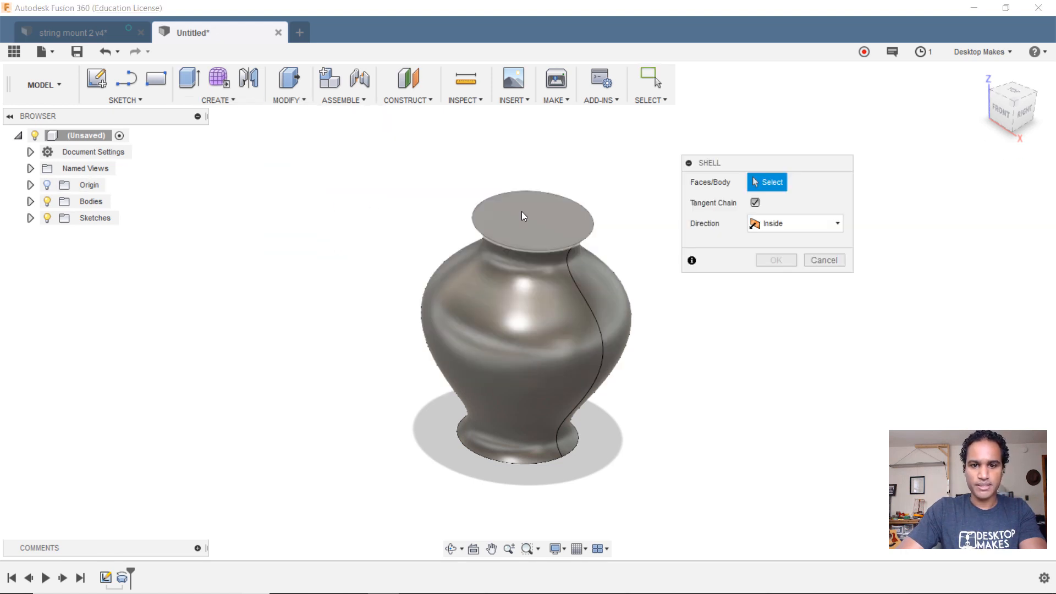
left_click(529, 216)
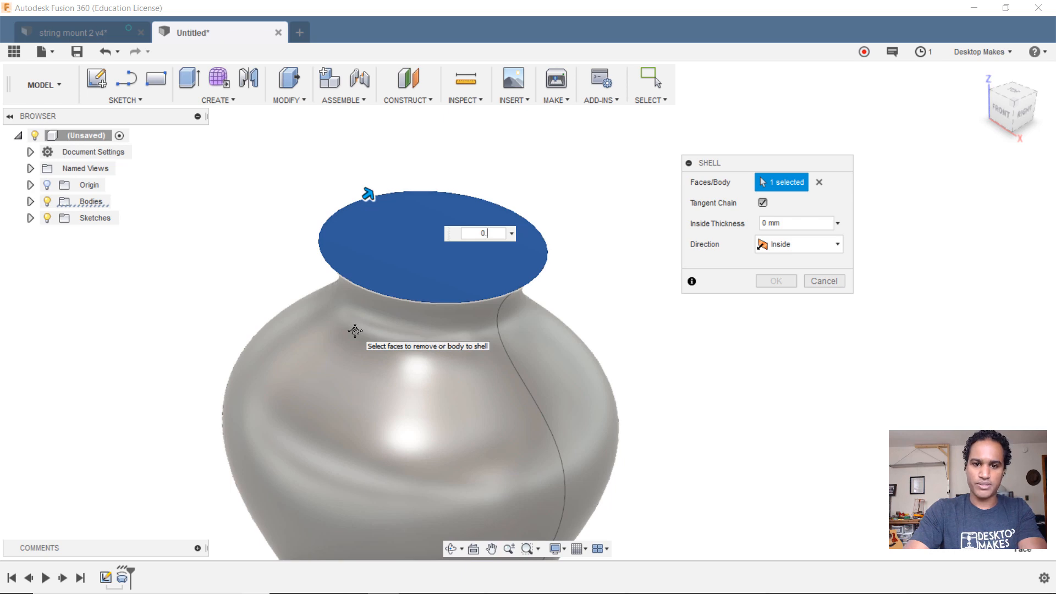
type("0.4")
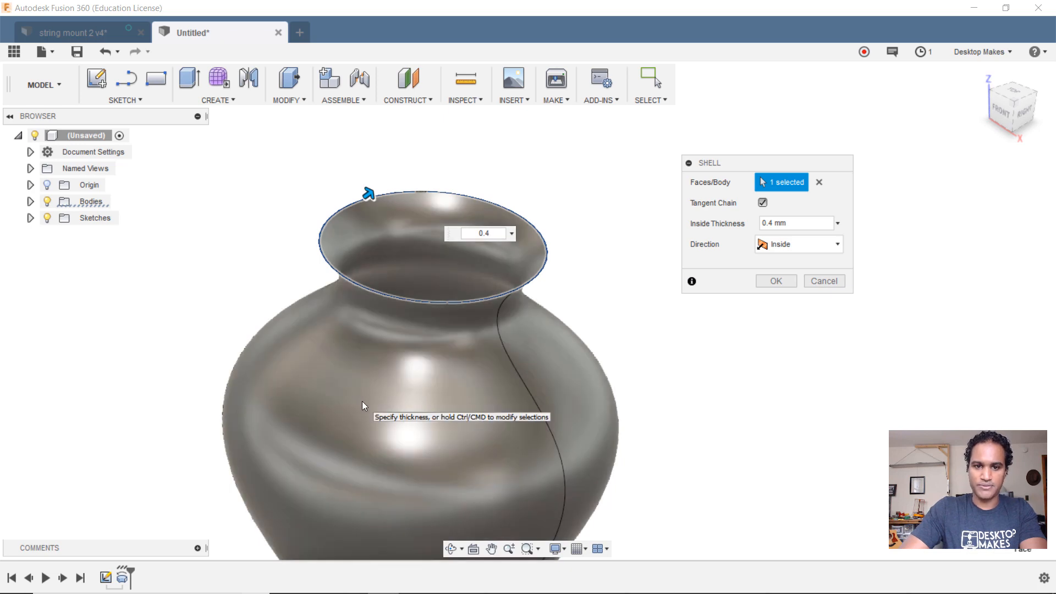
left_click(774, 280)
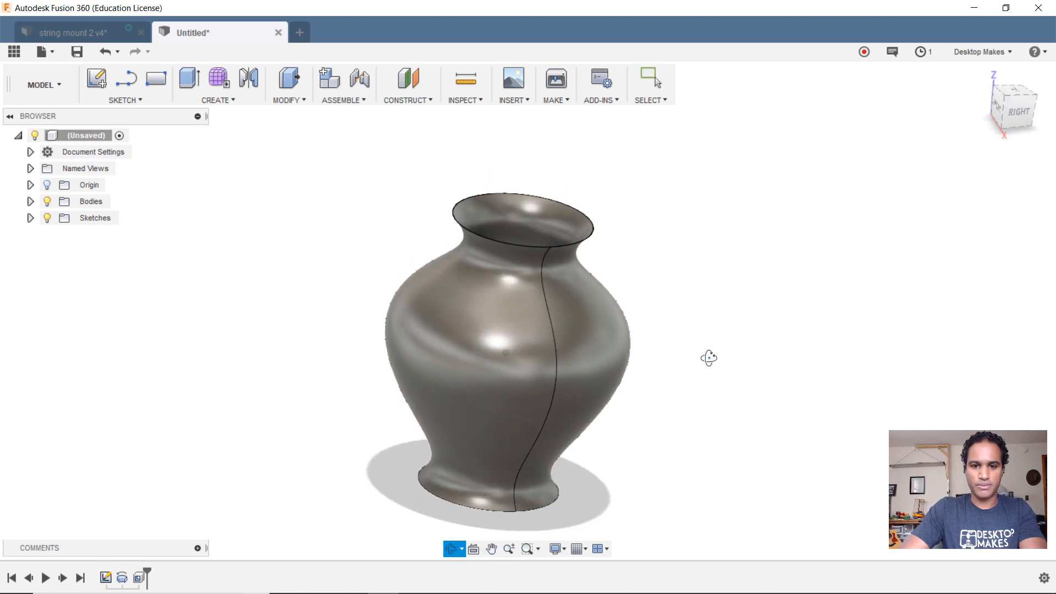
Step: Create a Section Analysis on a plane cutting through the hollow vase
left_click(650, 77)
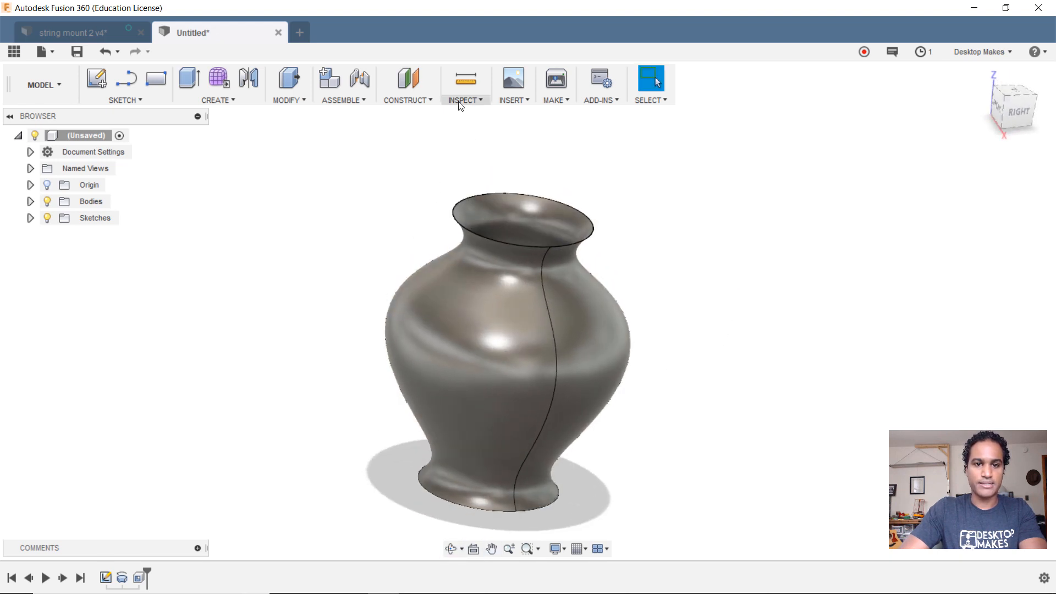
left_click(464, 84)
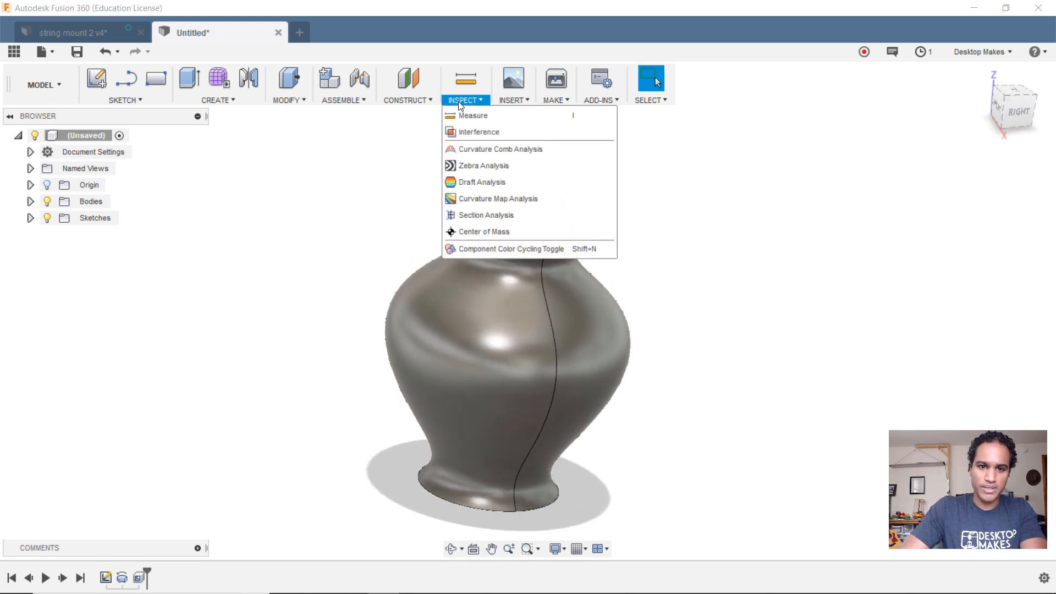
left_click(486, 215)
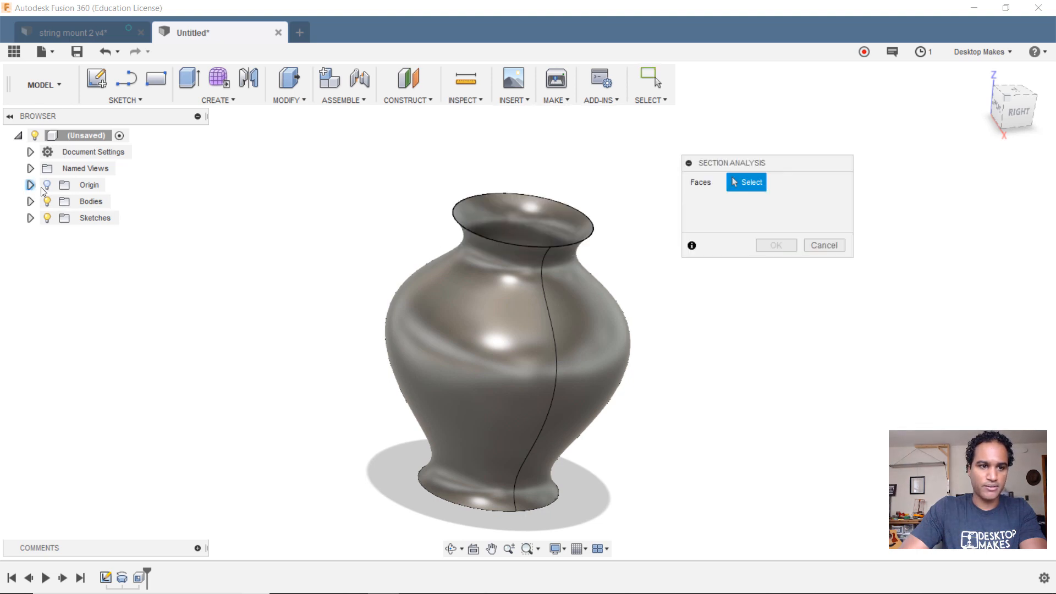
left_click(526, 445)
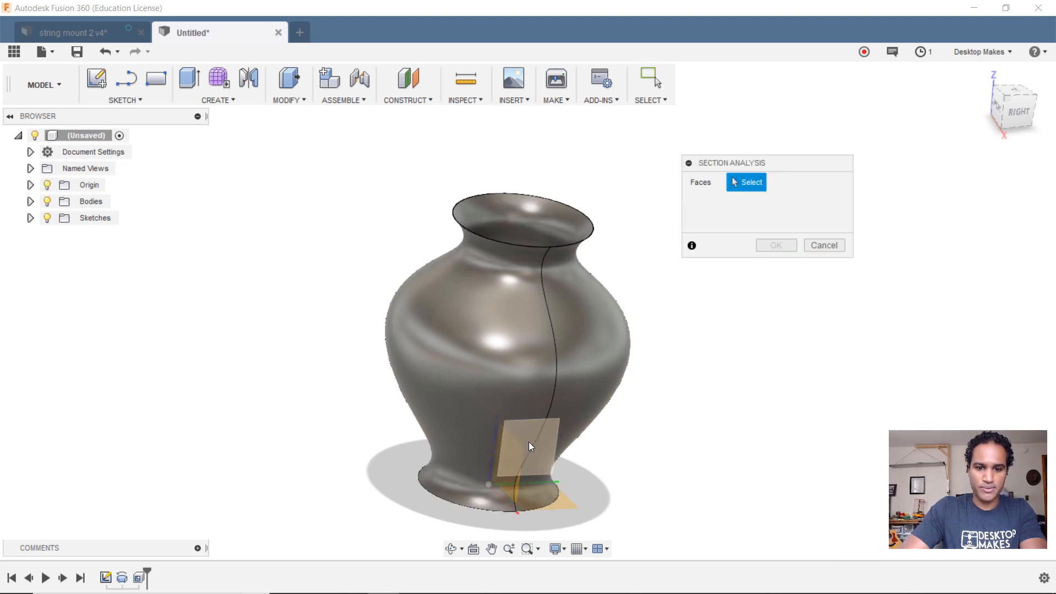
left_click(529, 446)
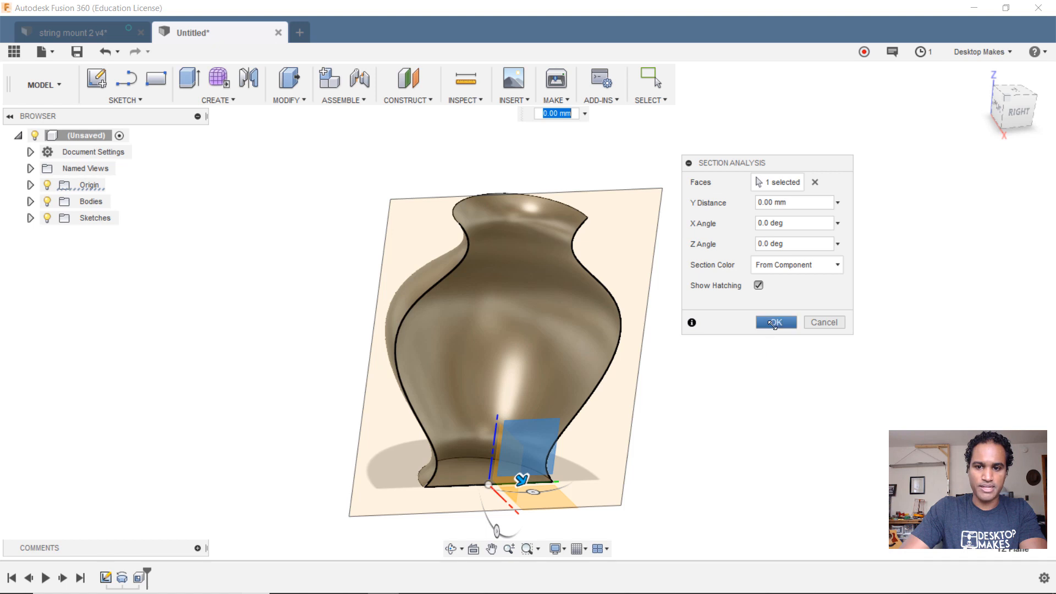
left_click(775, 322)
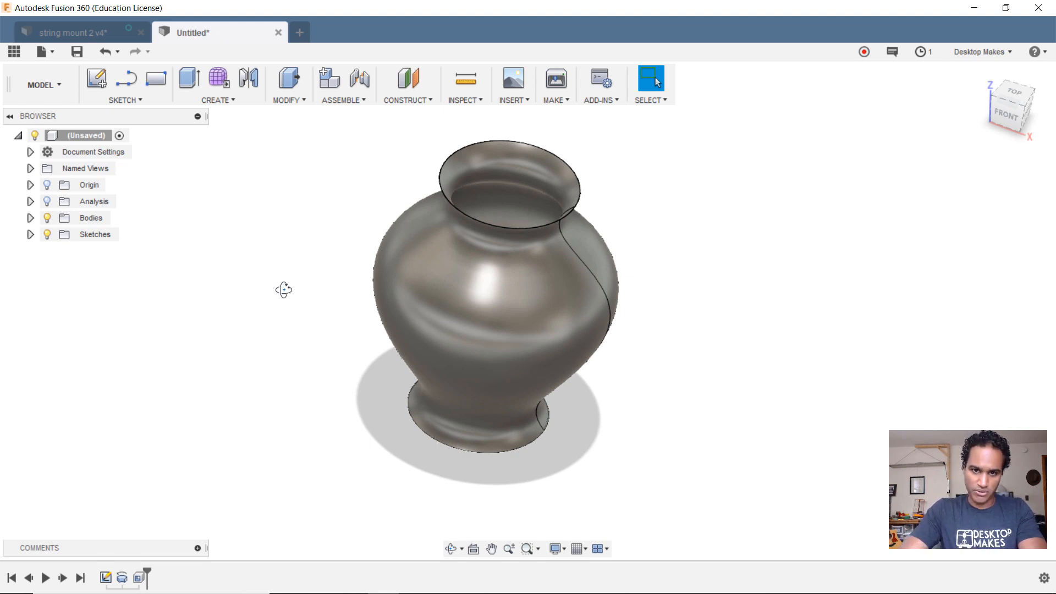
Step: Send the vase body through Make > 3D Print to Simplify3D
left_click(553, 80)
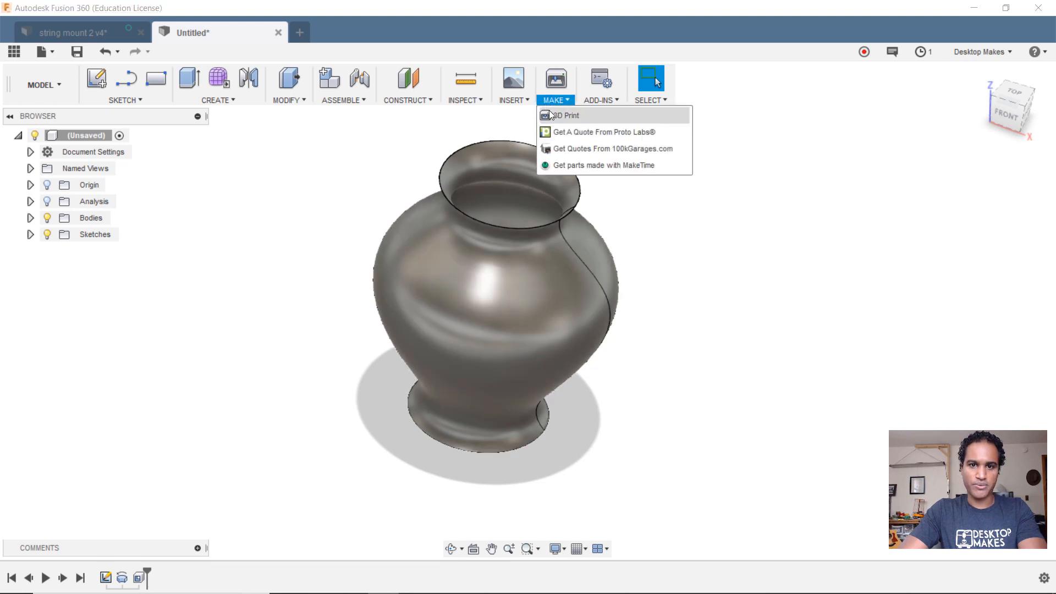
left_click(567, 116)
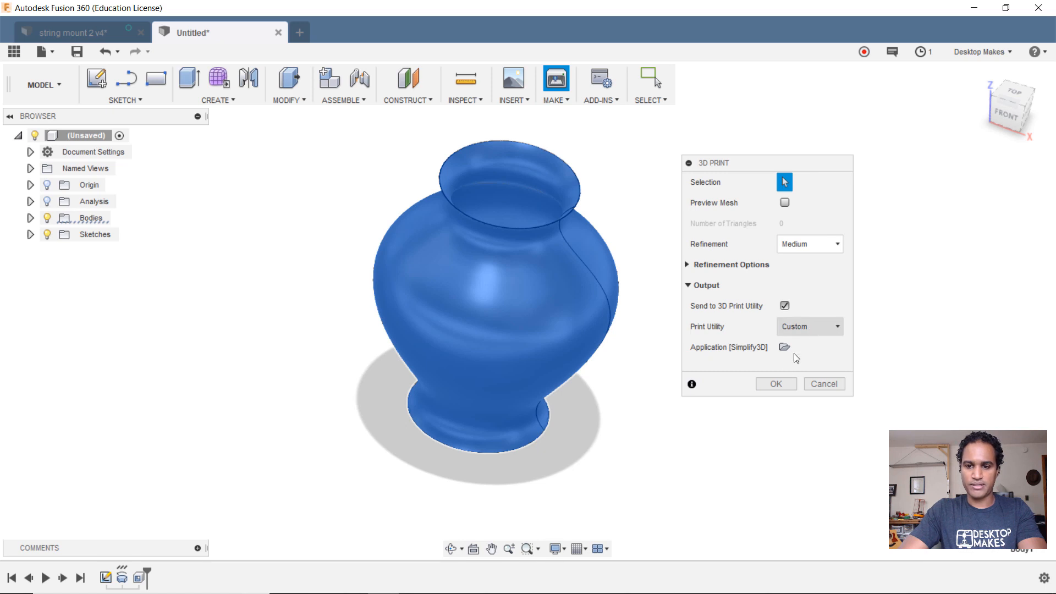
left_click(775, 383)
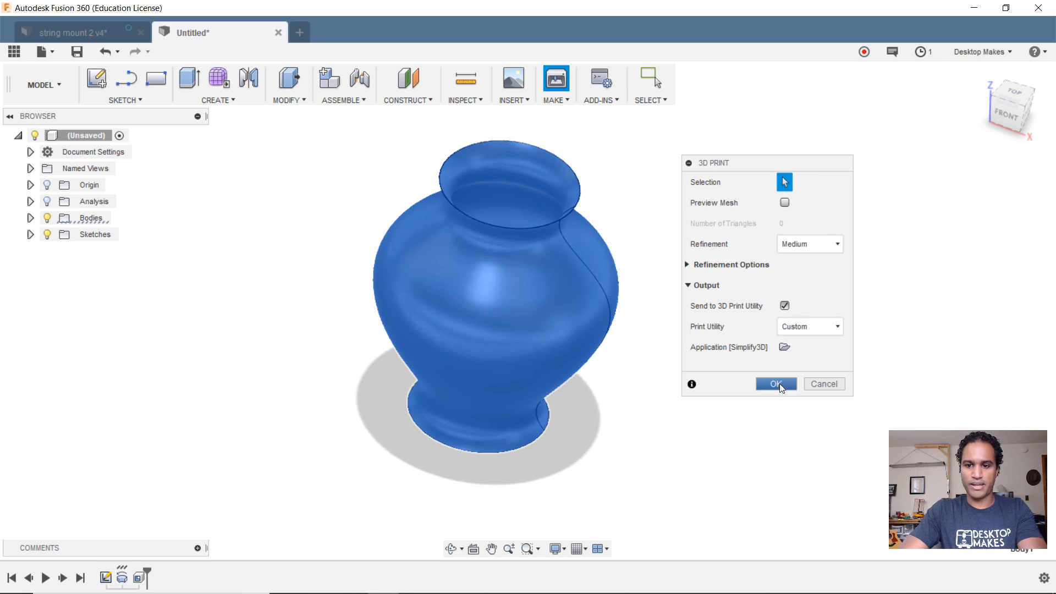
left_click(775, 384)
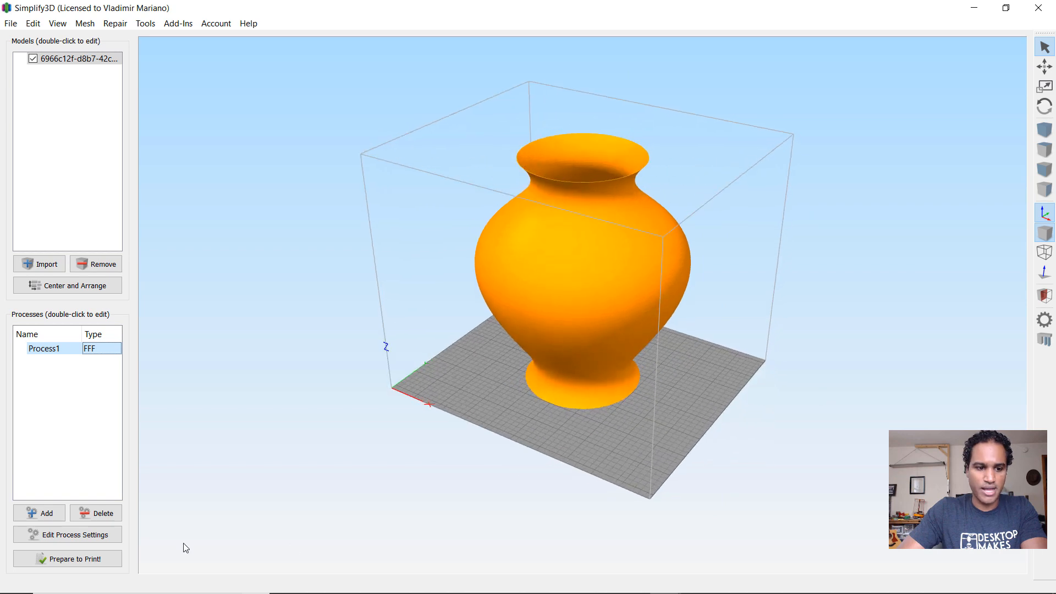
Step: Run Prepare to Print and scrub through the sliced toolpath preview layers
left_click(67, 559)
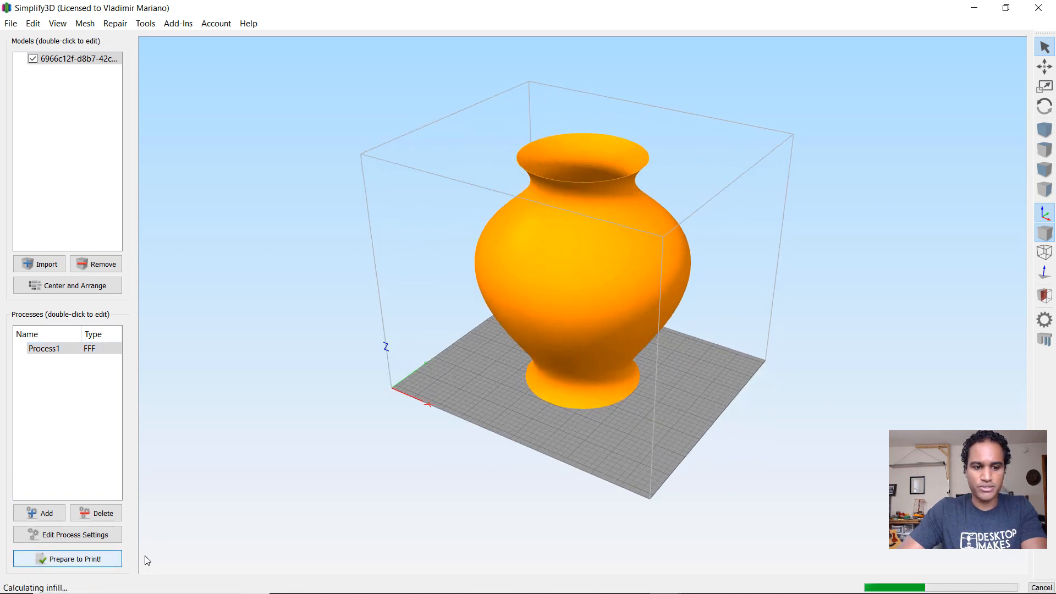
left_click(67, 558)
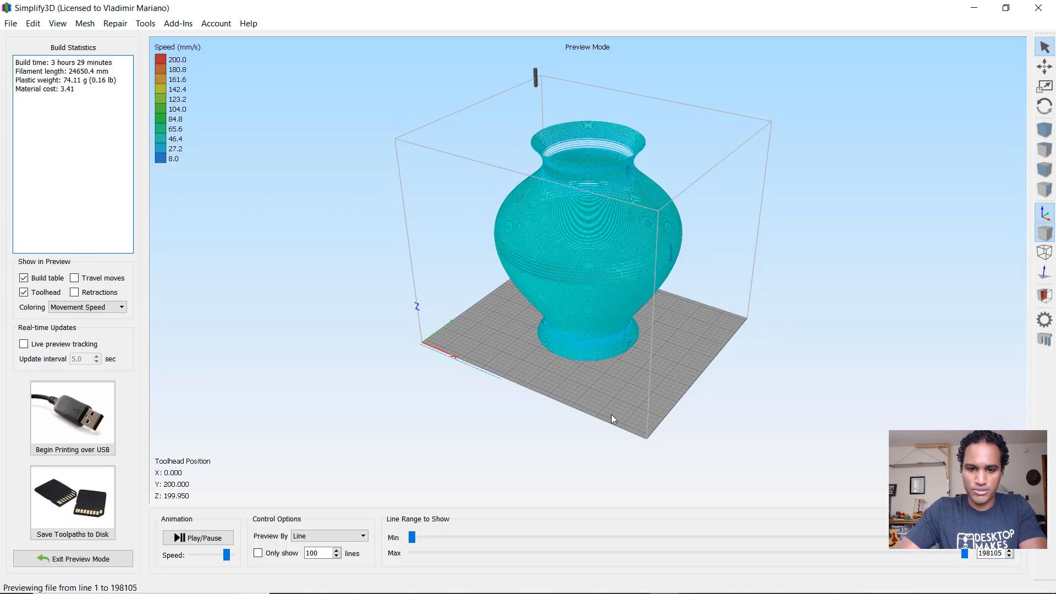
scroll("up", 3)
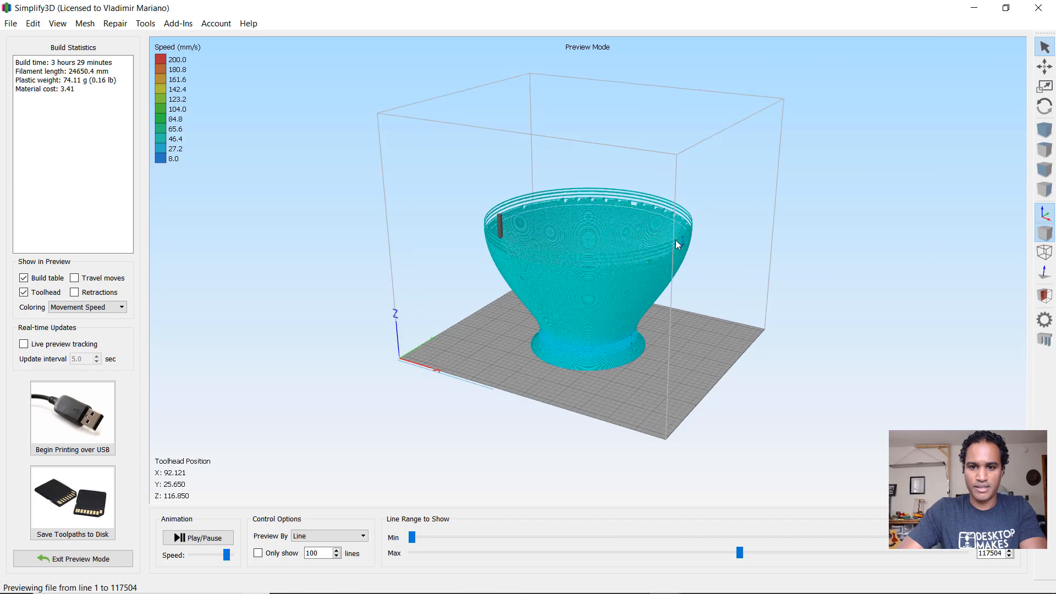
scroll("up", 3)
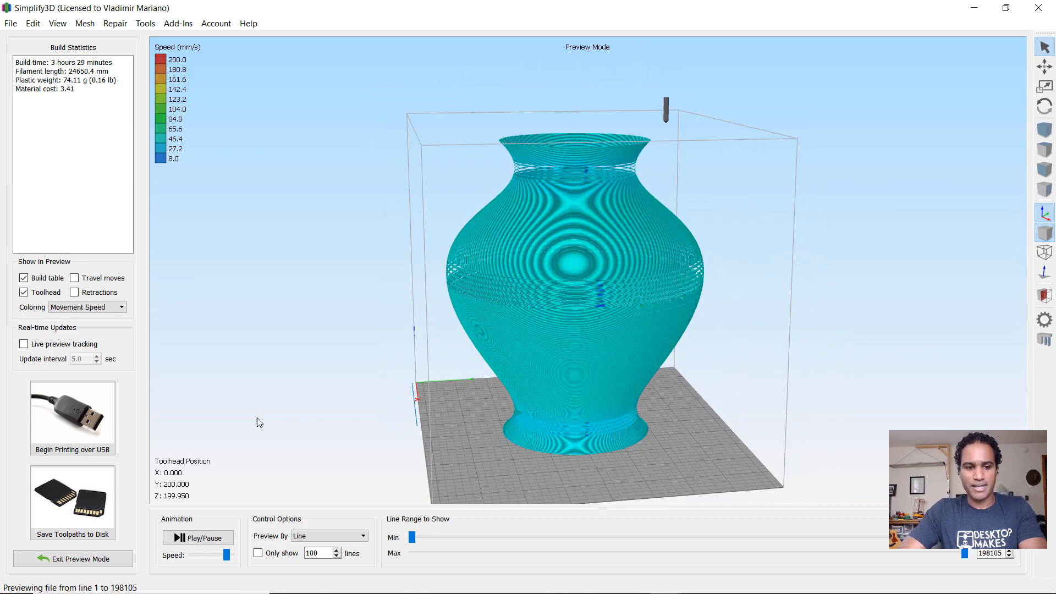
left_click(72, 558)
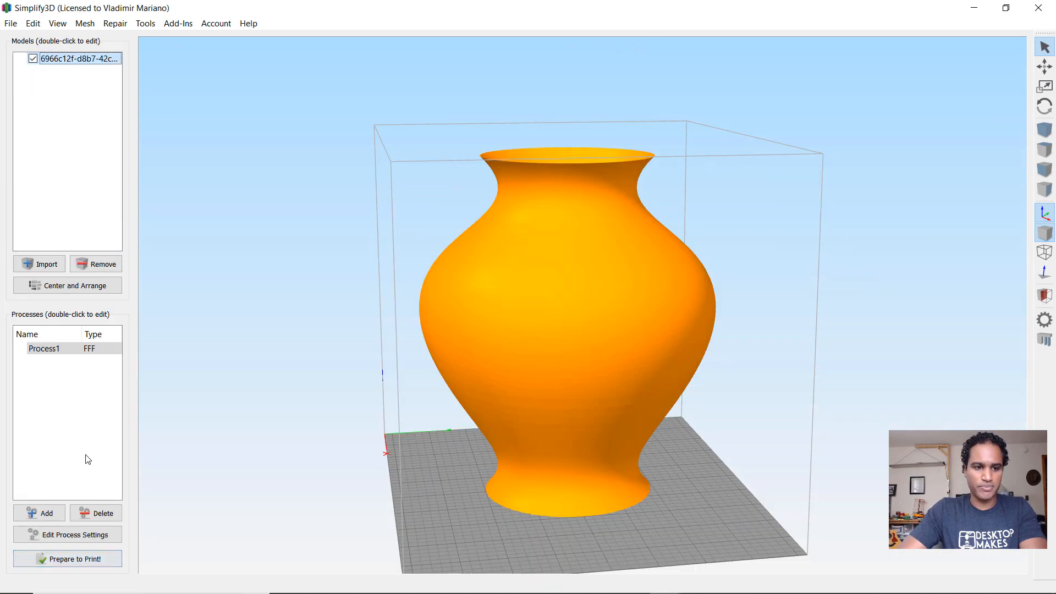
double_click(44, 349)
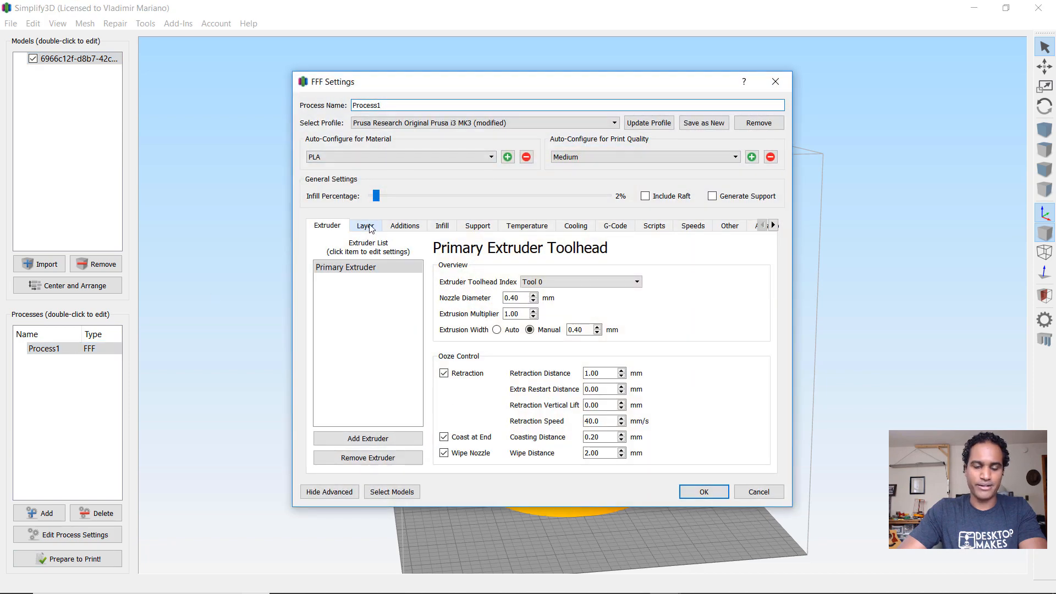
mouse_move(364, 232)
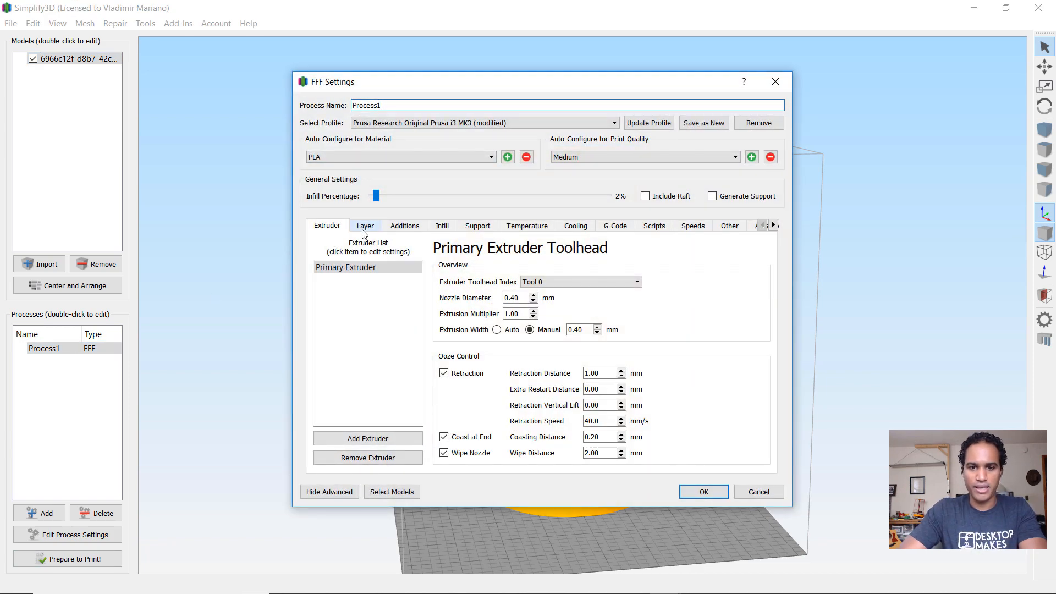
mouse_move(326, 228)
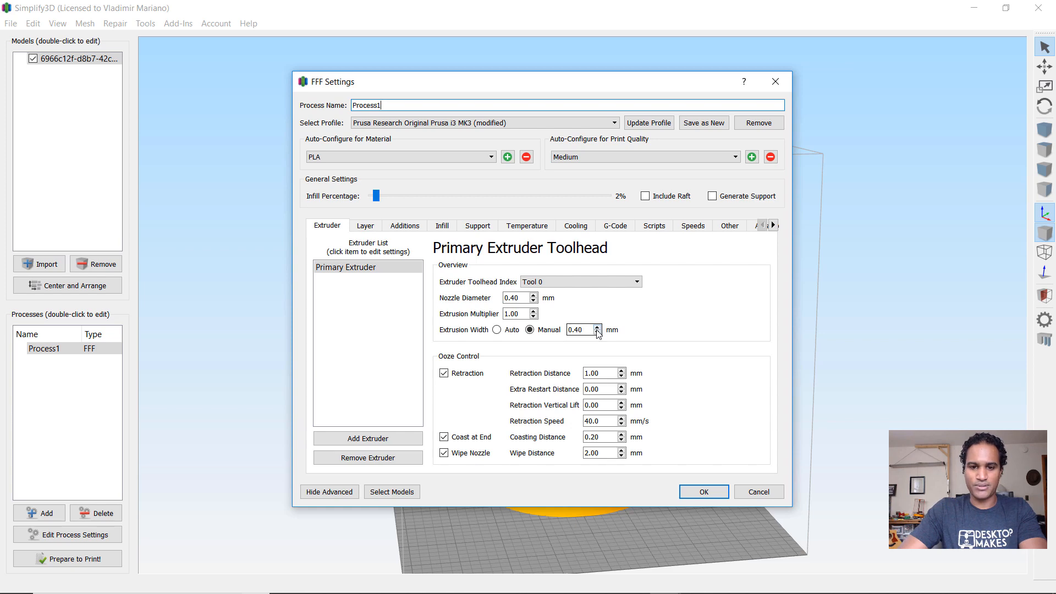
mouse_move(685, 383)
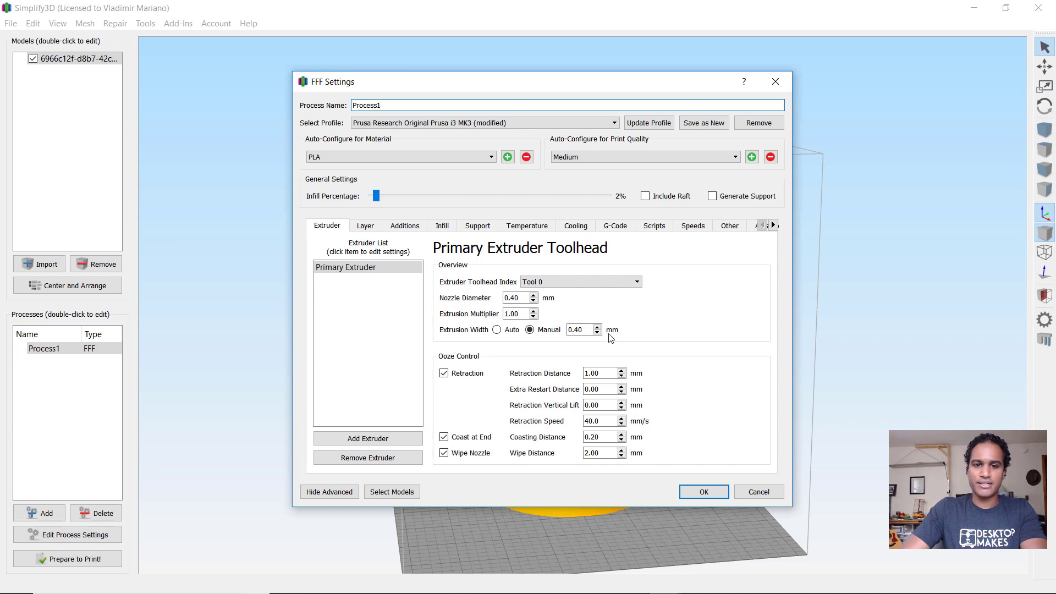
mouse_move(562, 313)
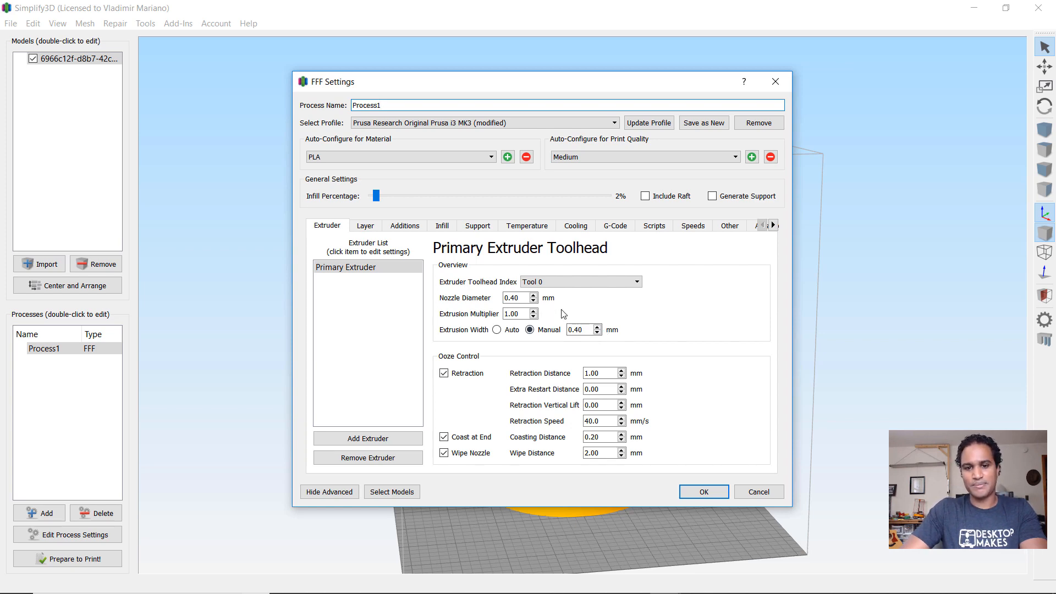
mouse_move(636, 251)
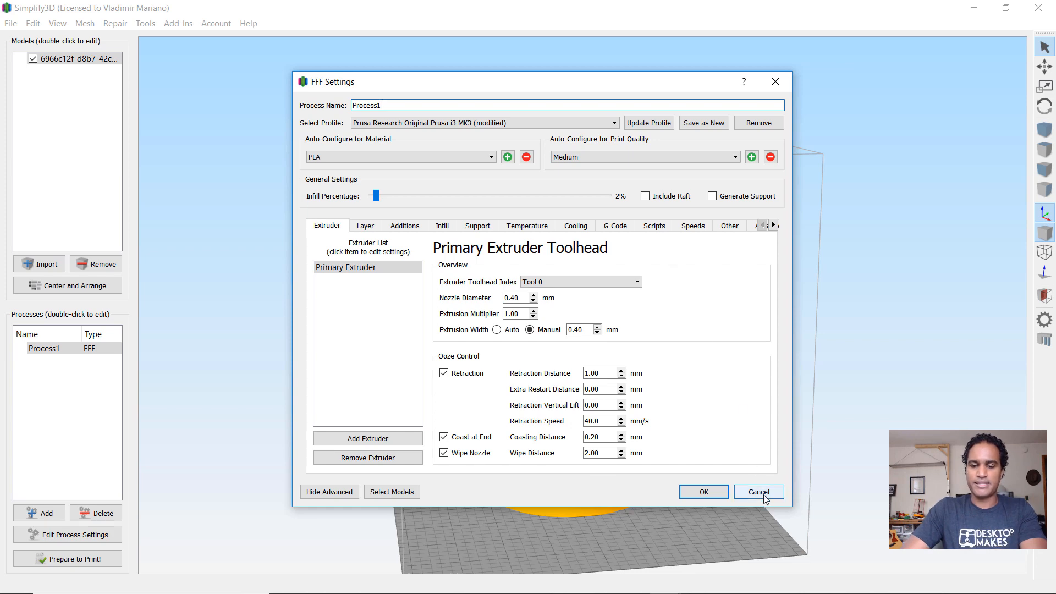
left_click(757, 491)
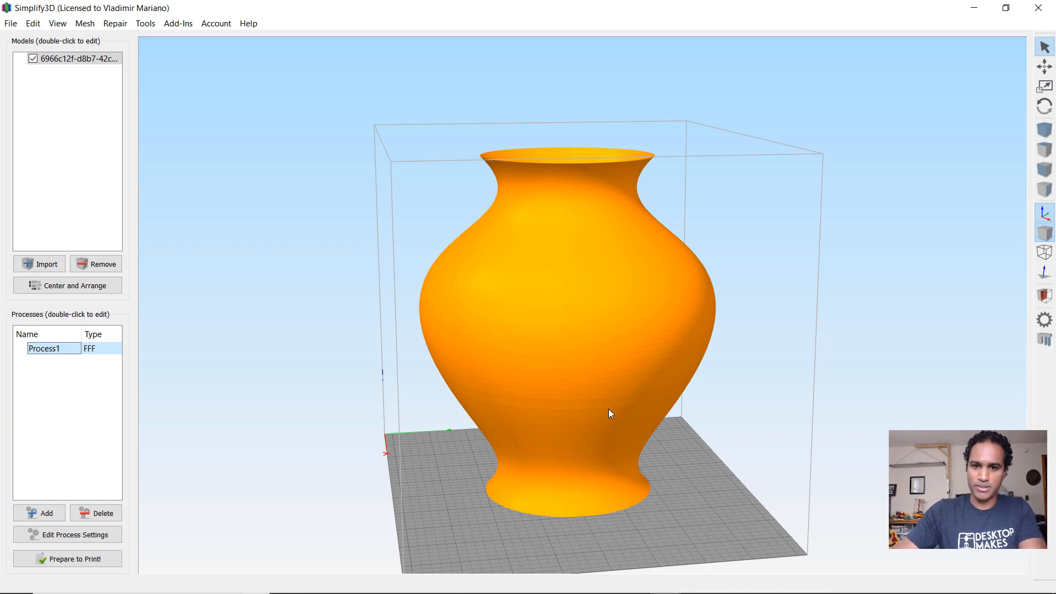
mouse_move(982, 44)
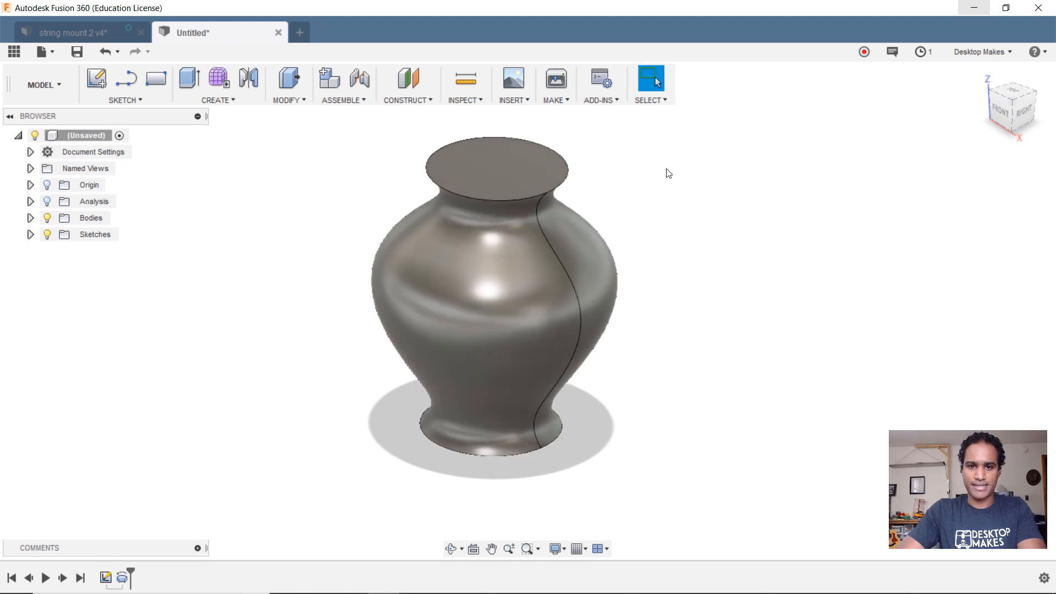
mouse_move(41, 207)
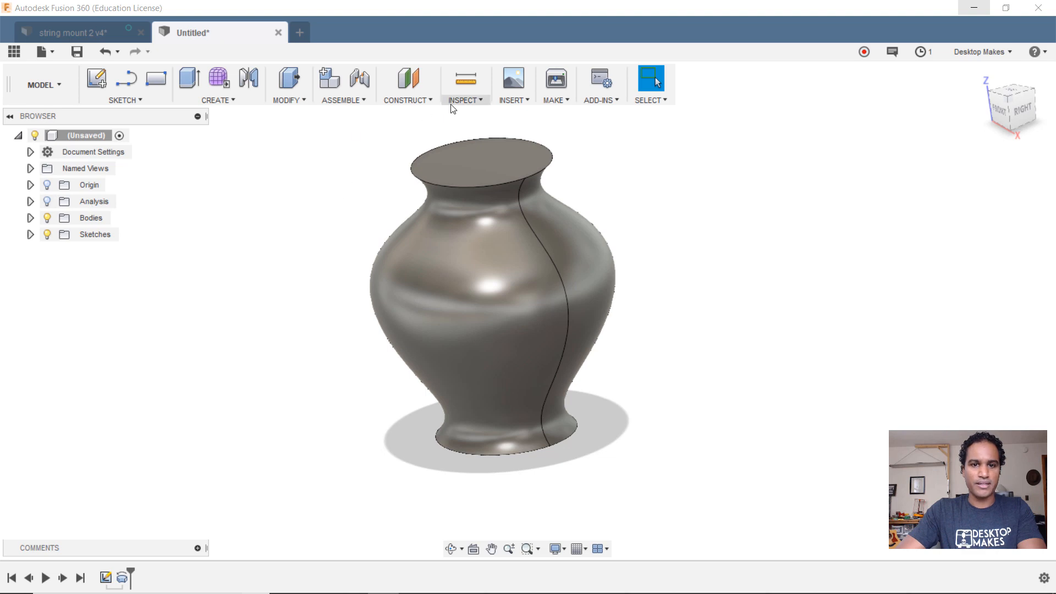
Step: Export the solid vase body again via Make > 3D Print to Simplify3D
left_click(554, 78)
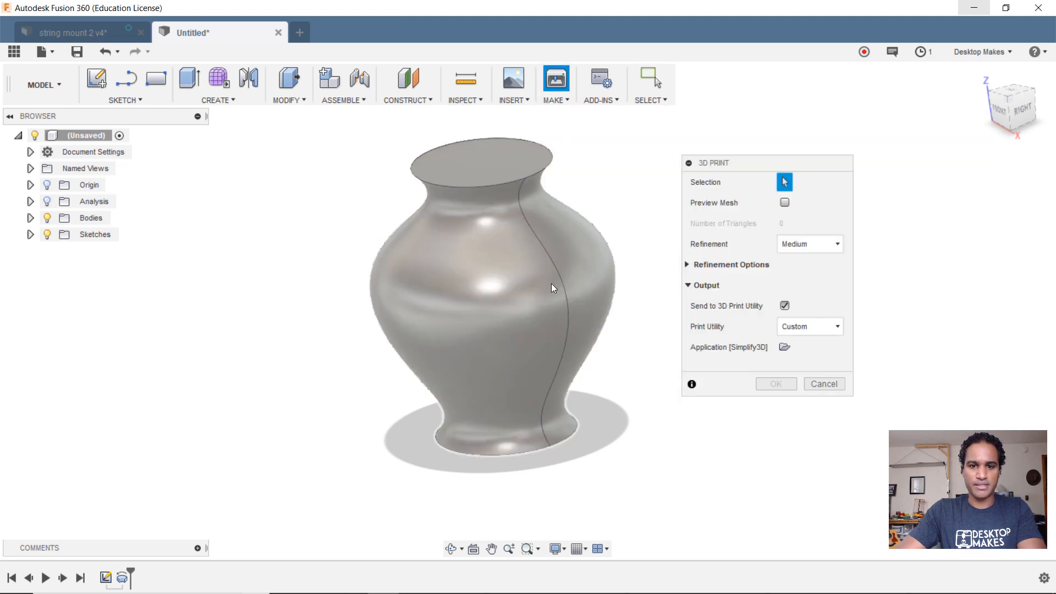
left_click(775, 382)
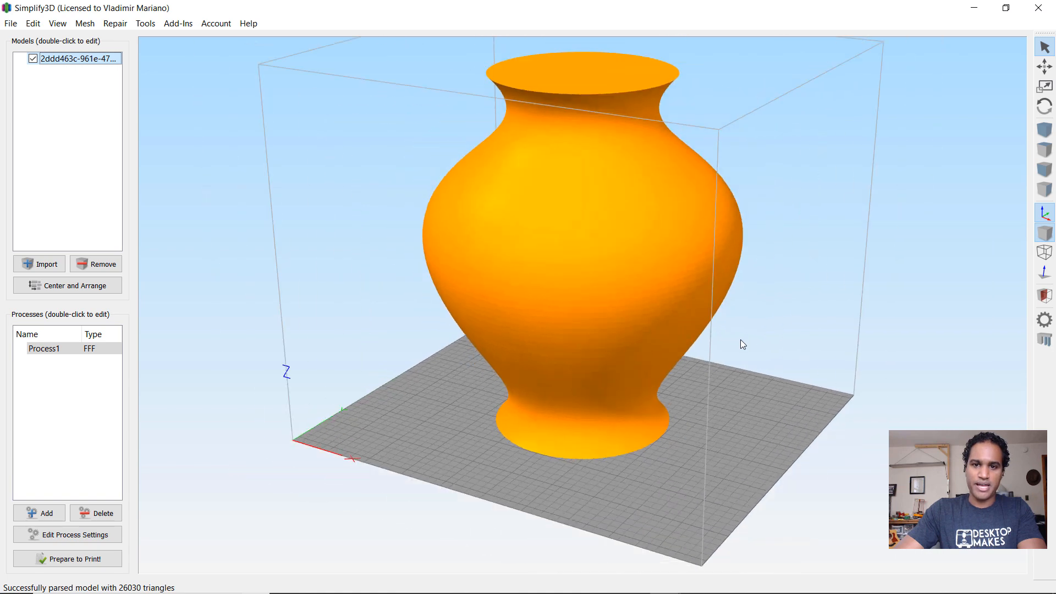
Step: In Process1's Layer settings, turn on single-outline vase mode
left_click(44, 349)
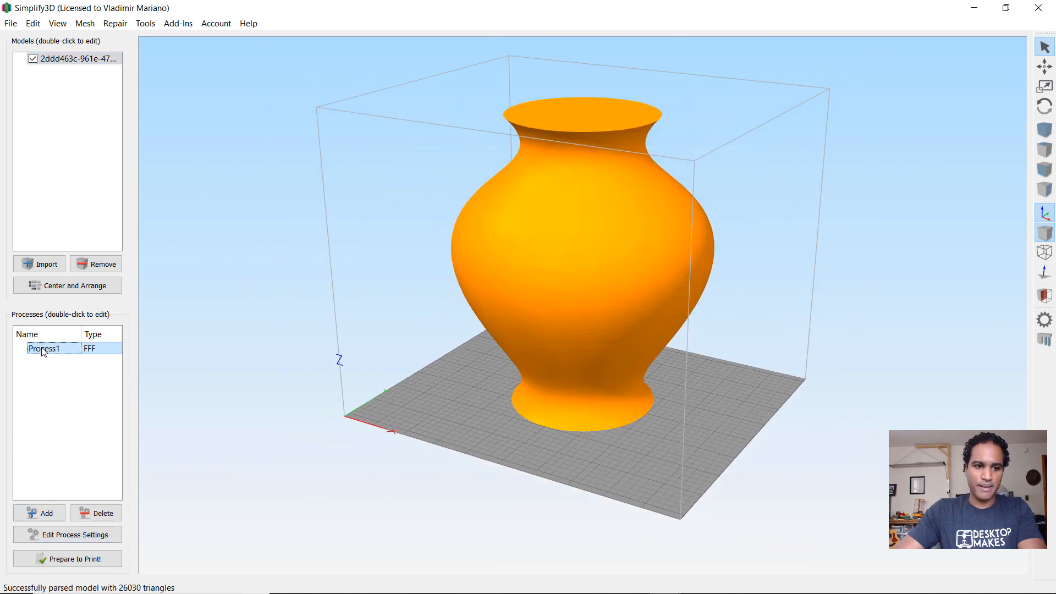
double_click(44, 349)
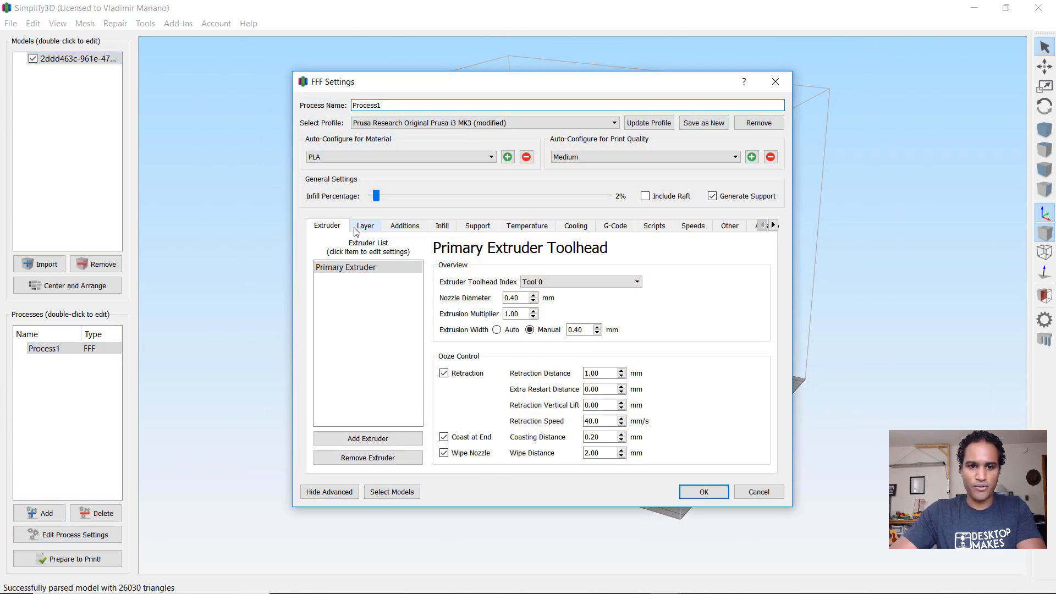
left_click(364, 225)
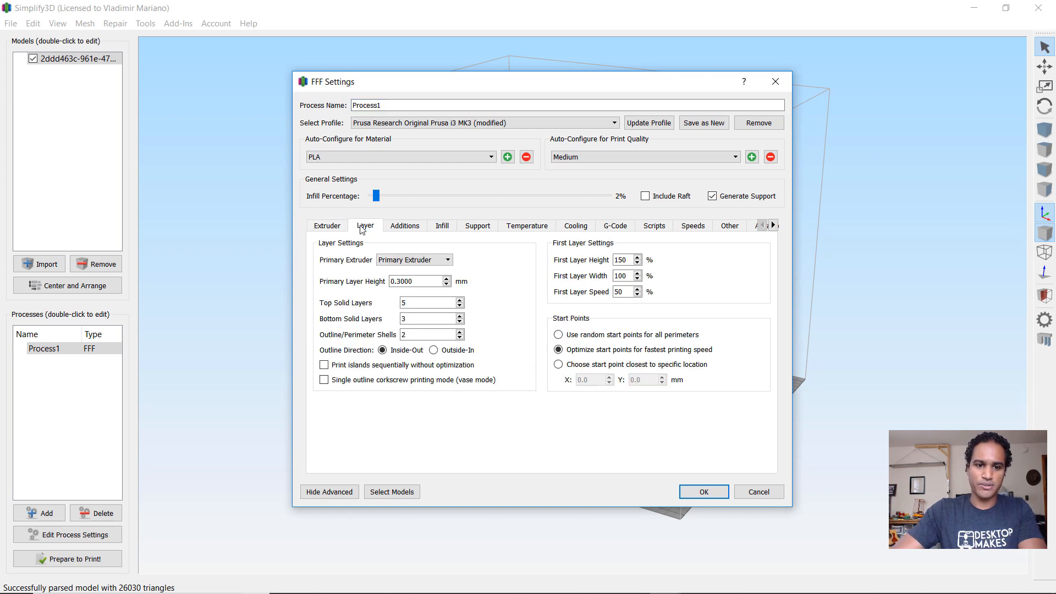
mouse_move(326, 380)
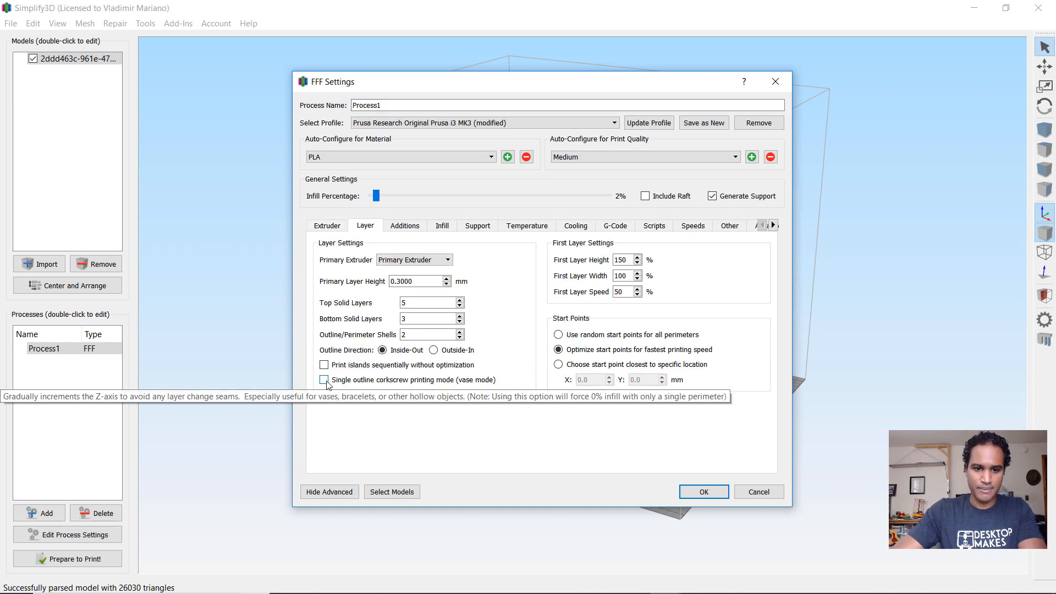
mouse_move(418, 388)
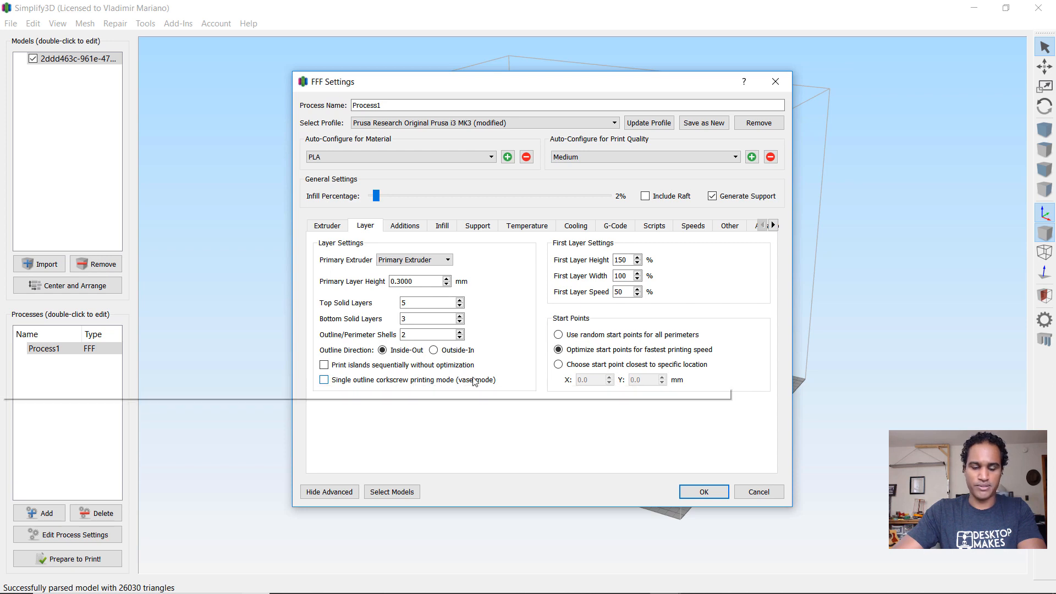
mouse_move(326, 379)
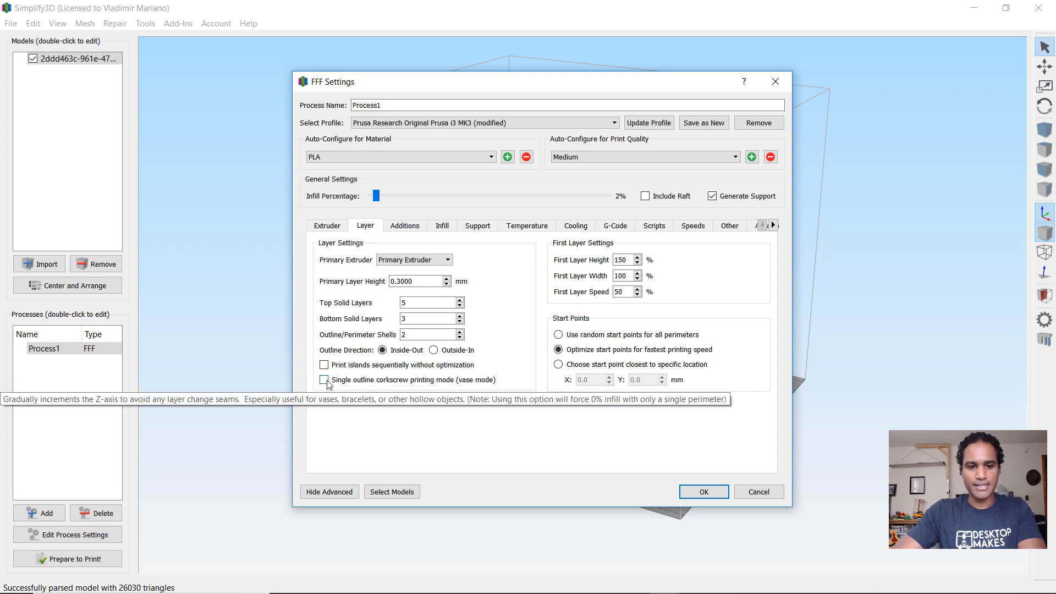
left_click(324, 379)
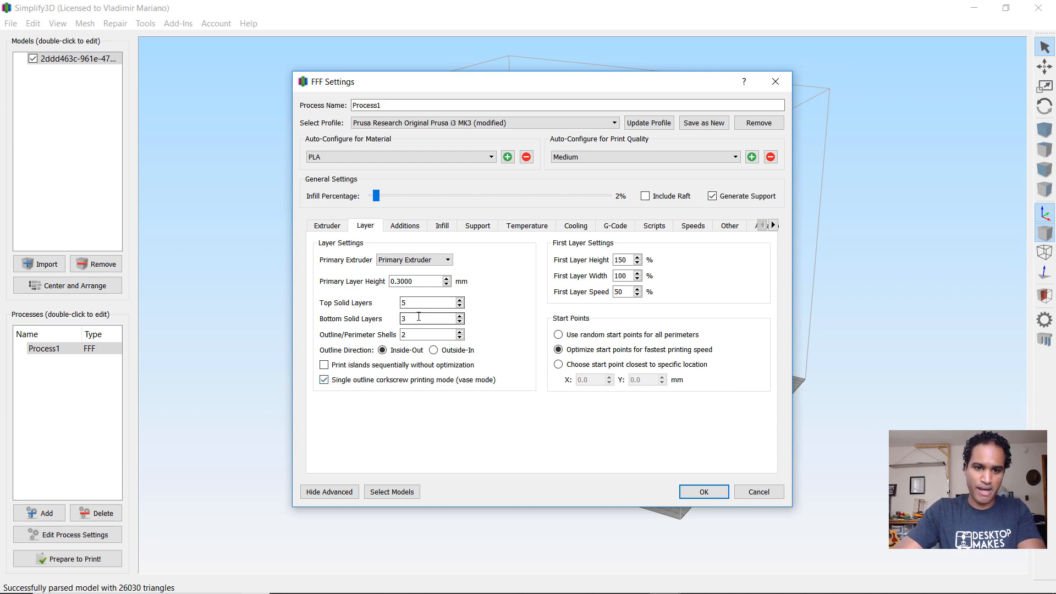
Step: Set Top Solid Layers to 0 and infill to 20%, then apply the process
triple_click(428, 319)
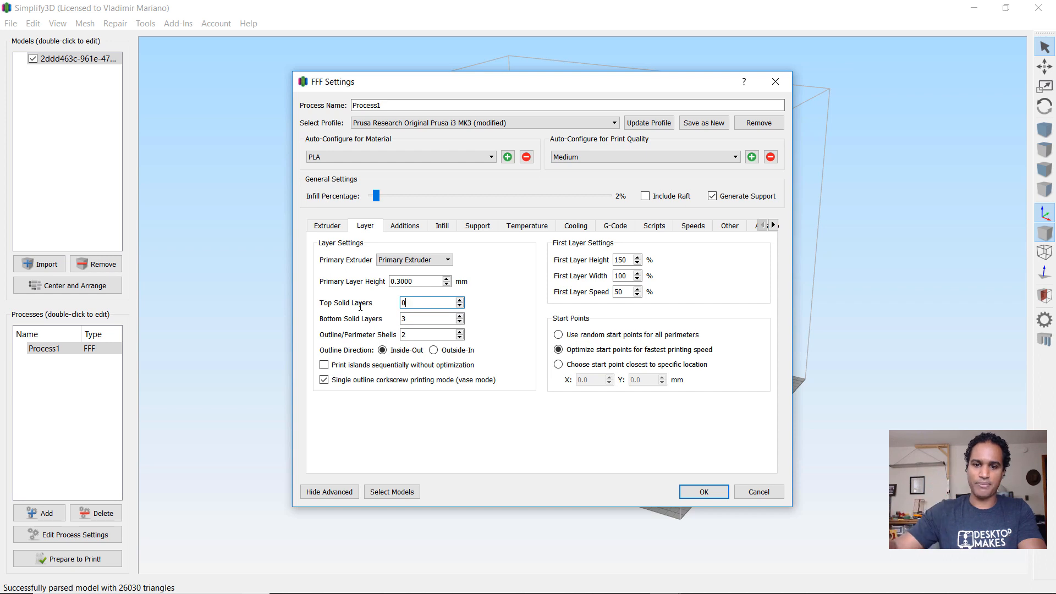
mouse_move(704, 491)
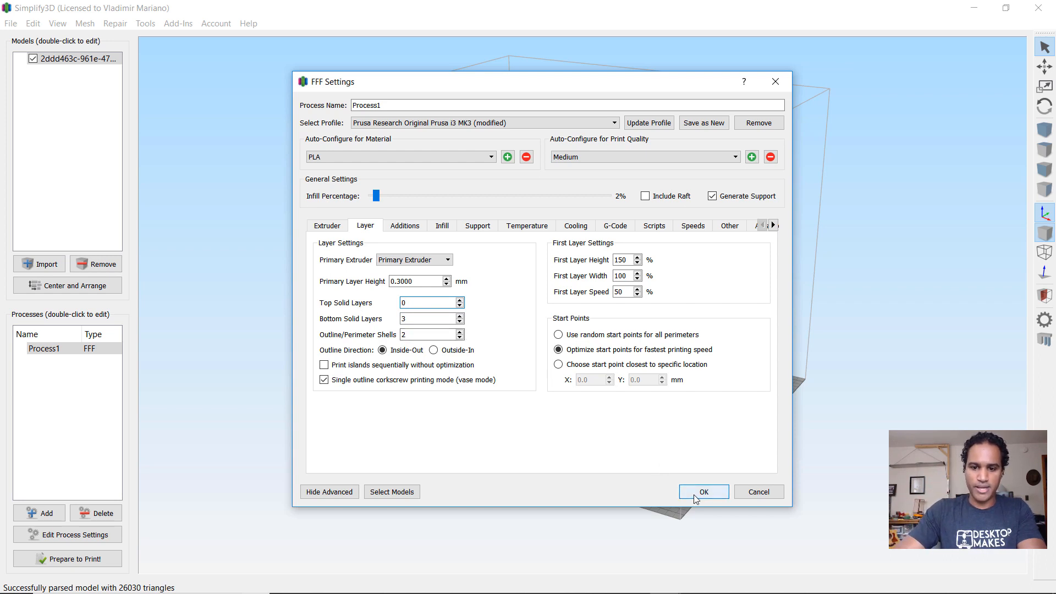
mouse_move(430, 364)
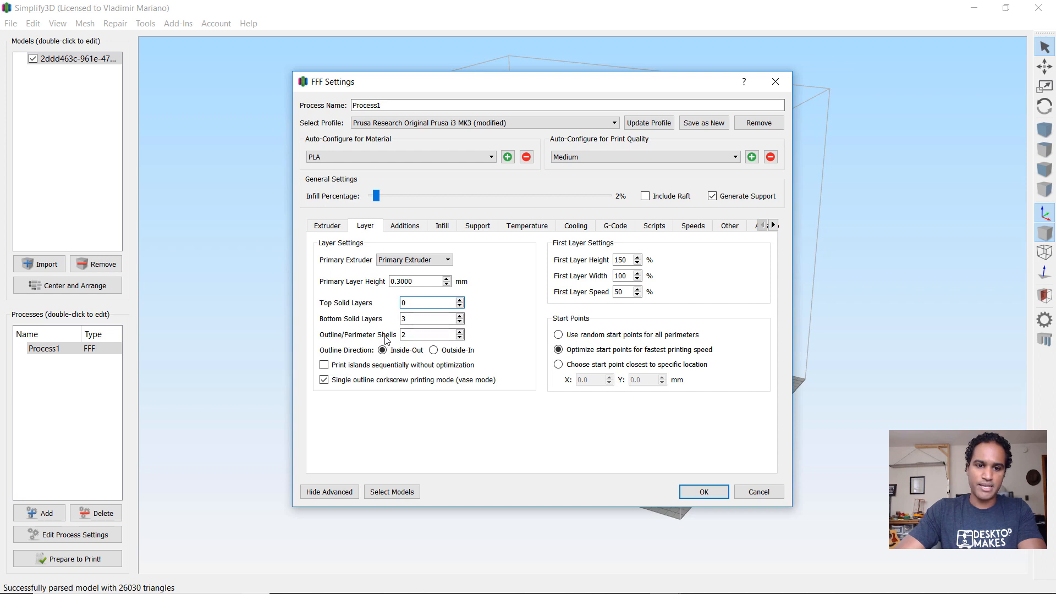
left_click(428, 334)
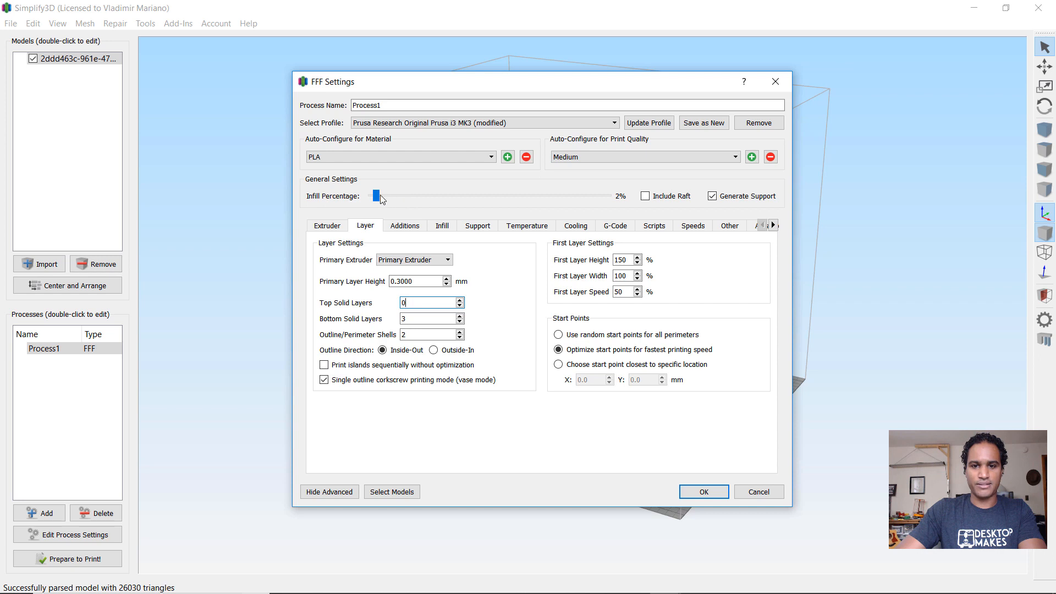
left_click_drag(376, 196, 404, 196)
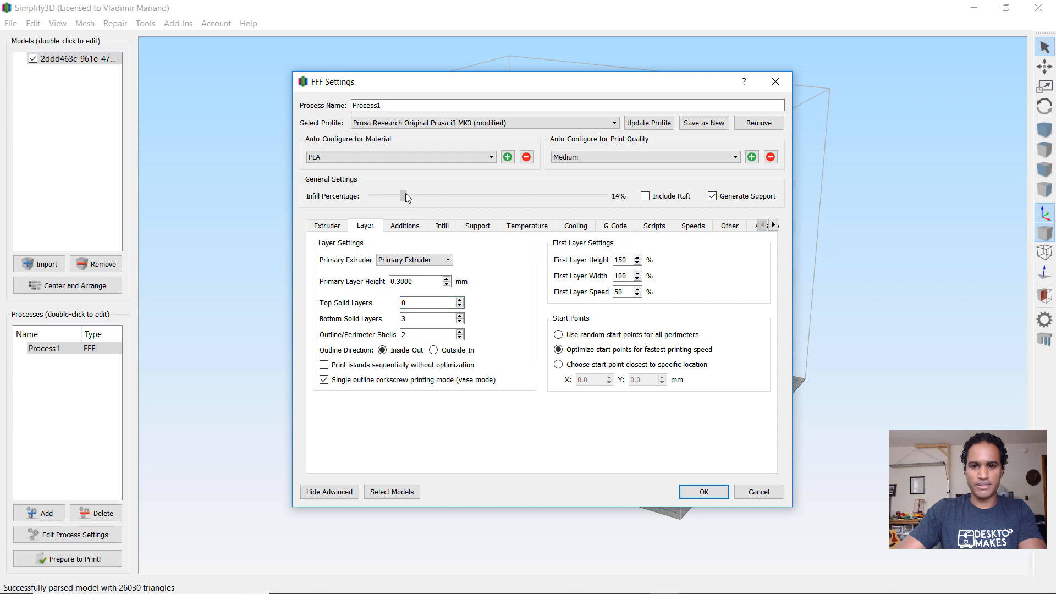
left_click_drag(397, 196, 417, 196)
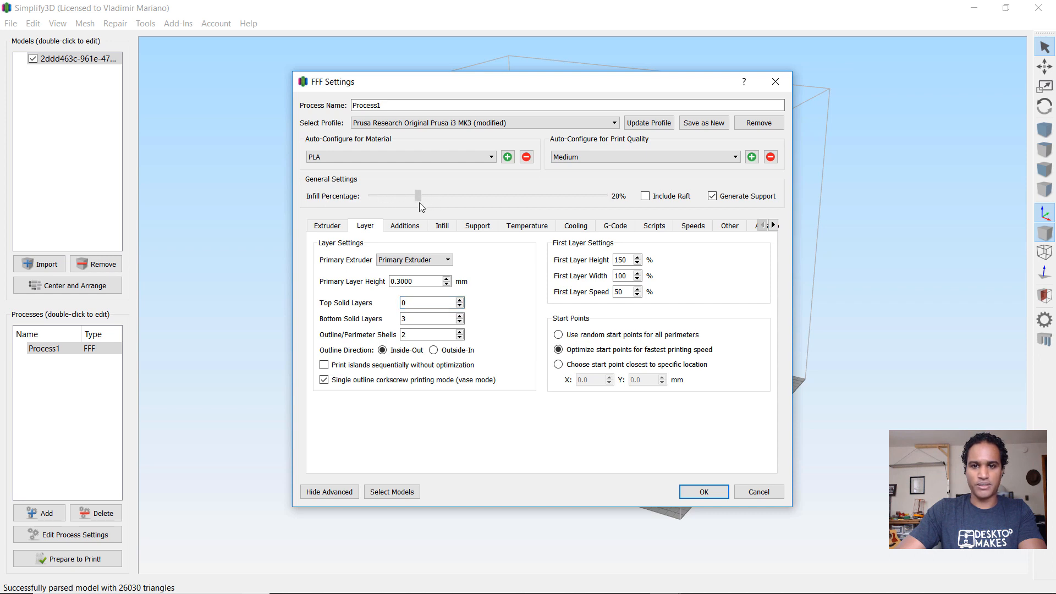
left_click(702, 492)
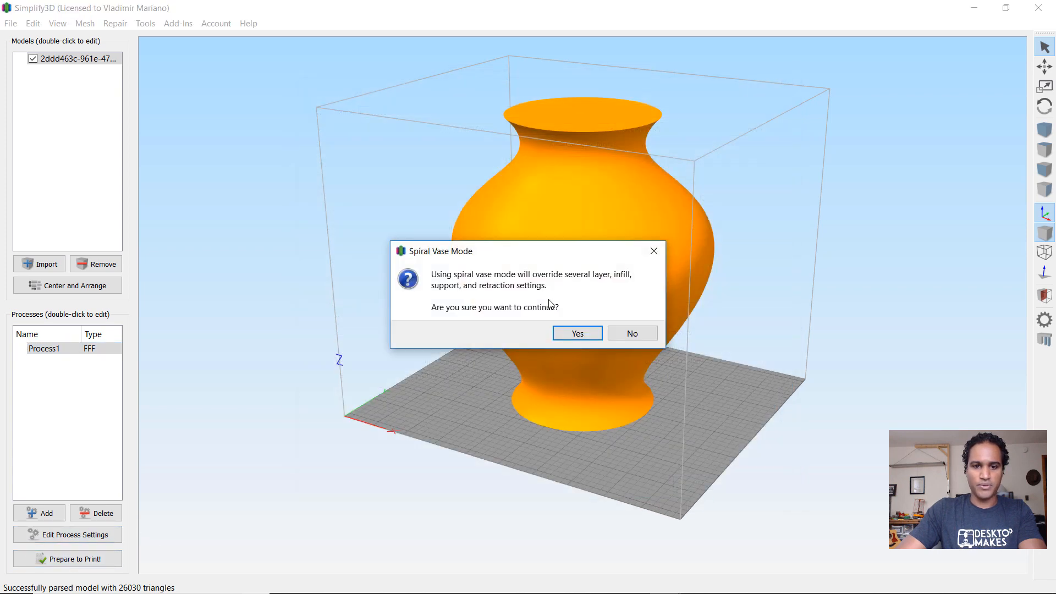
mouse_move(473, 284)
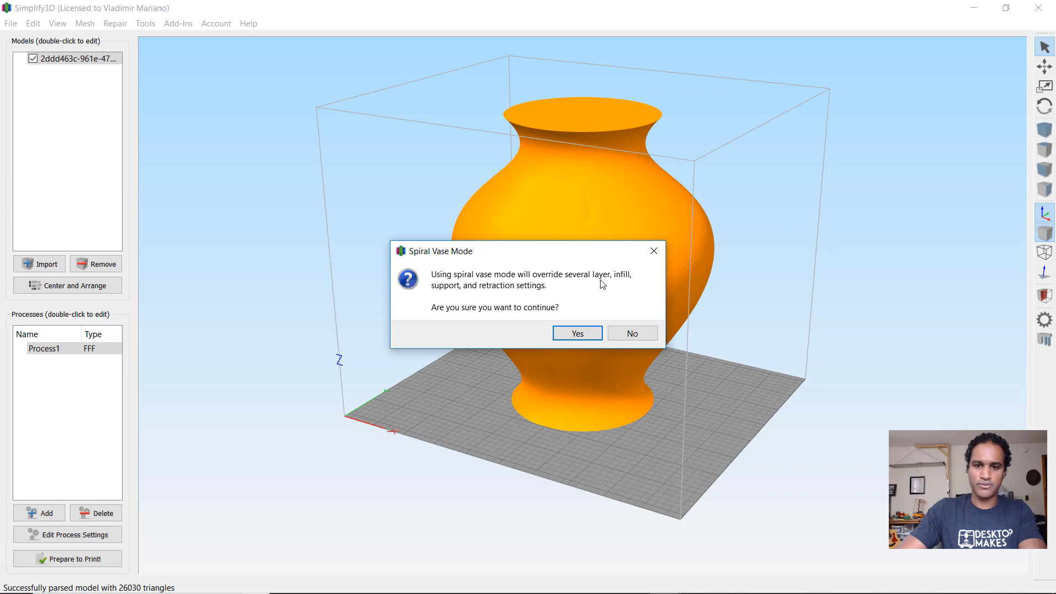
mouse_move(508, 296)
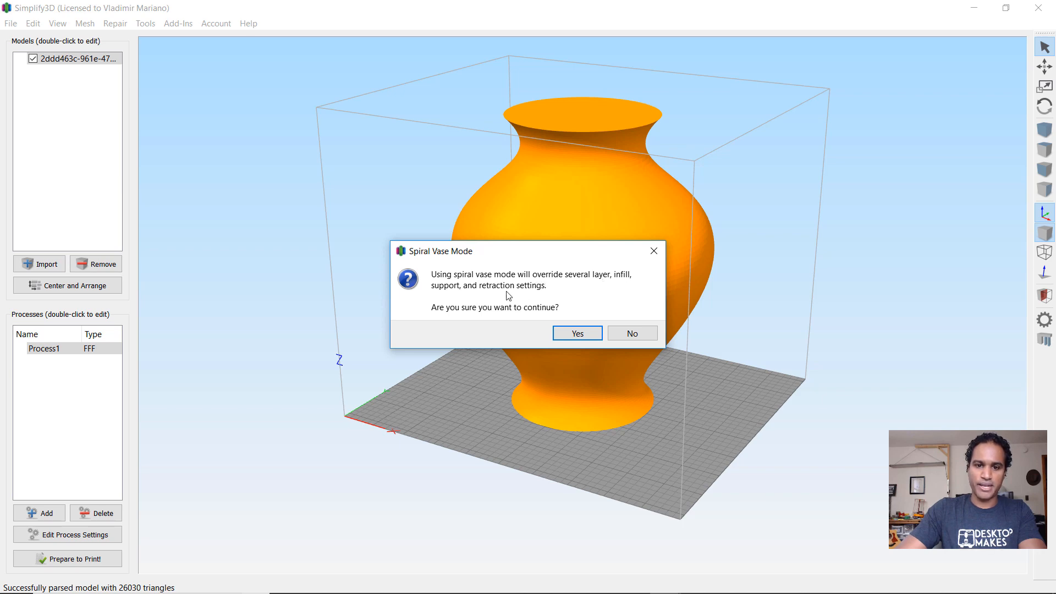
mouse_move(544, 313)
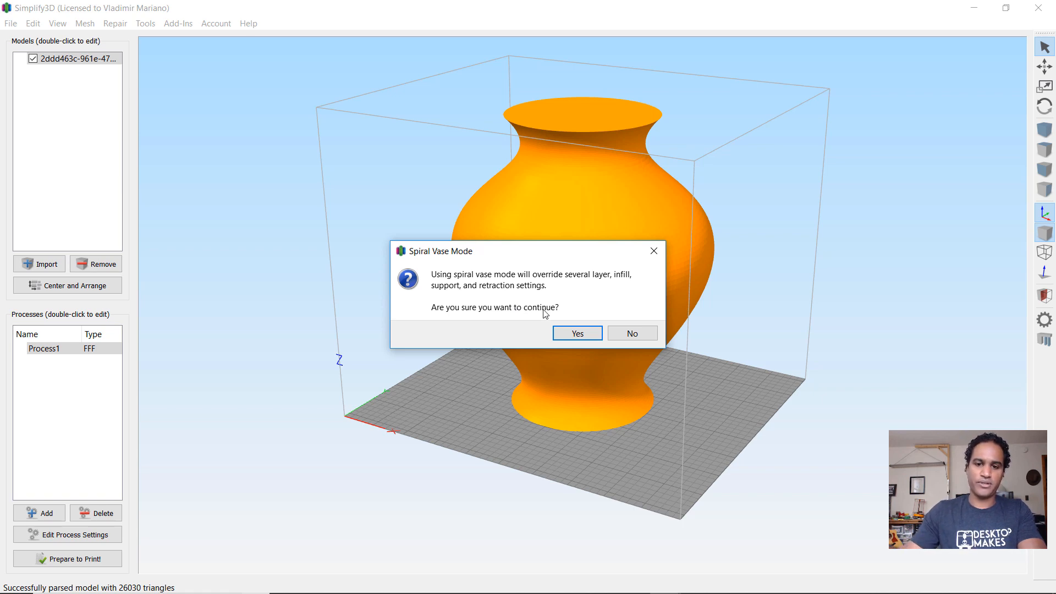
mouse_move(576, 334)
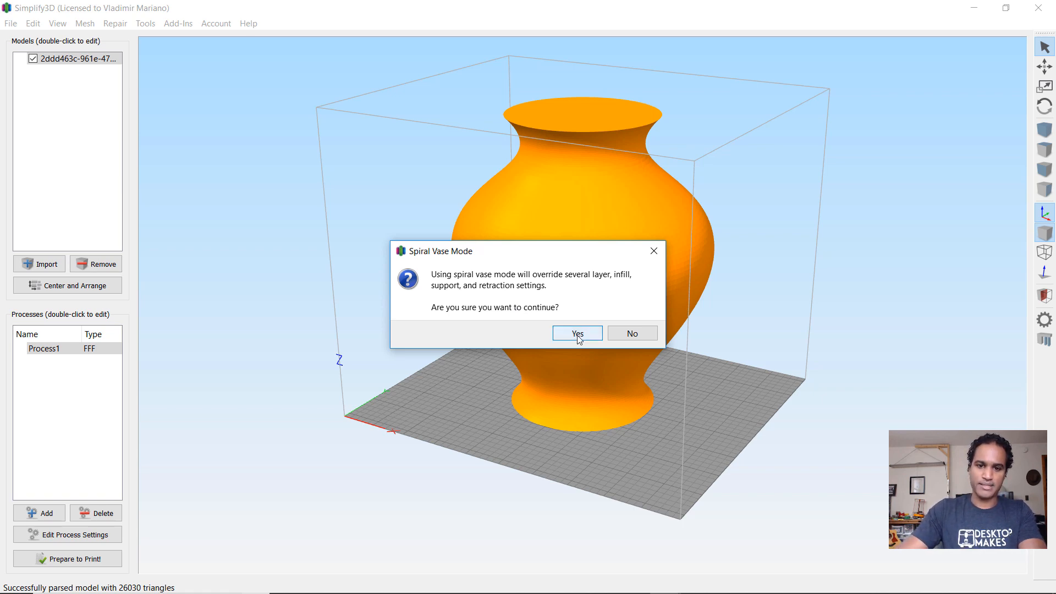
Step: Confirm Yes to spiral vase mode and zoom in on the single-wall toolpath preview
left_click(575, 332)
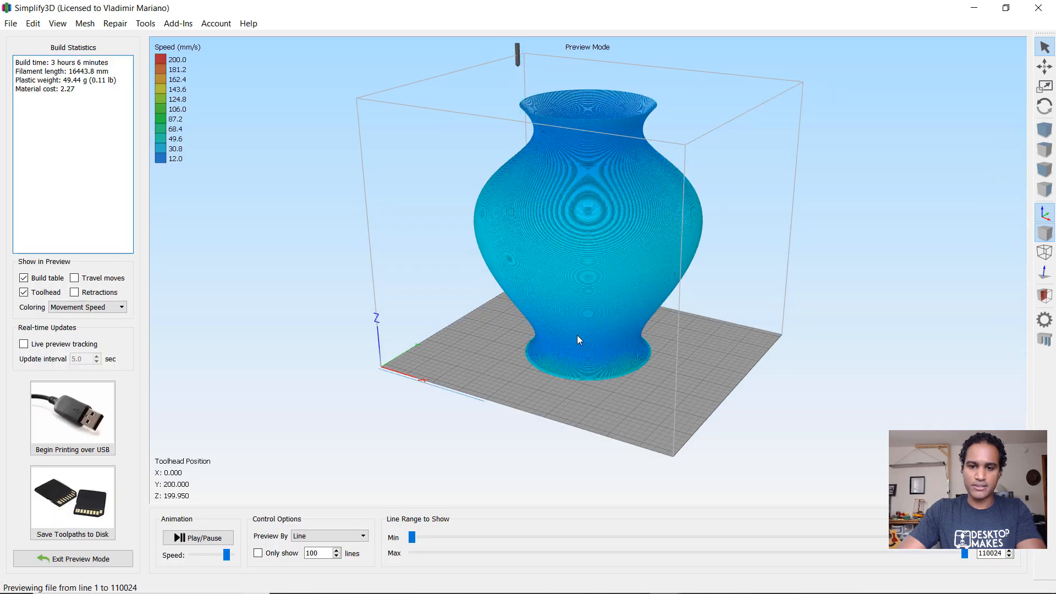
mouse_move(651, 406)
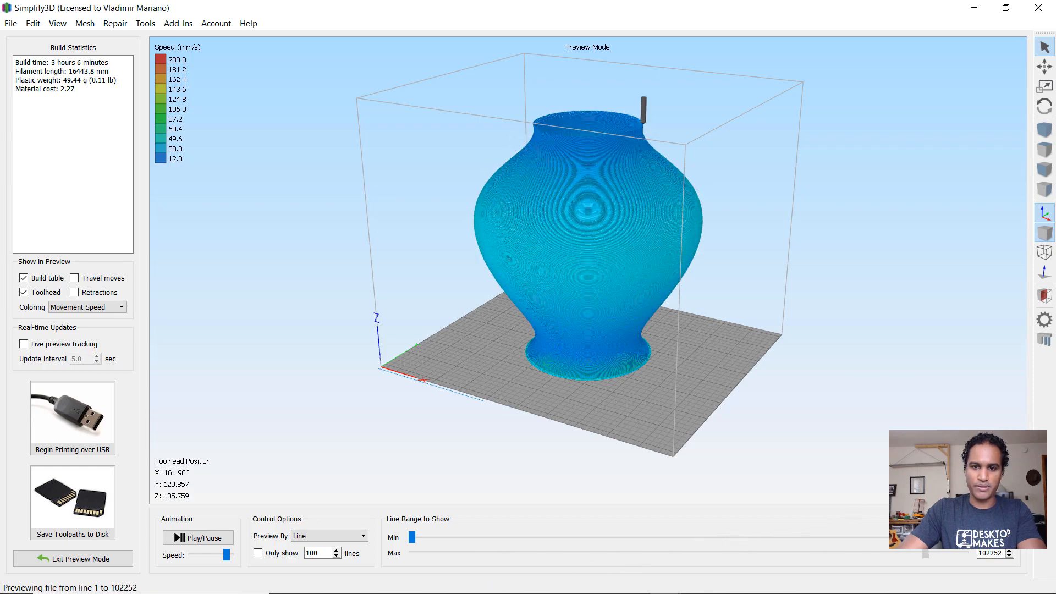
scroll("up", 3)
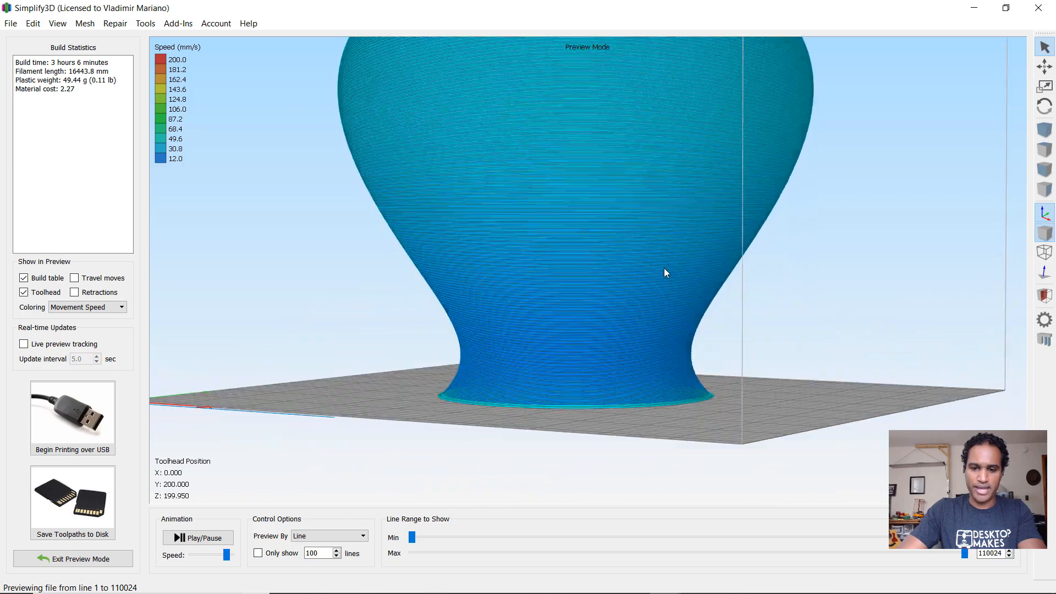
scroll("up", 3)
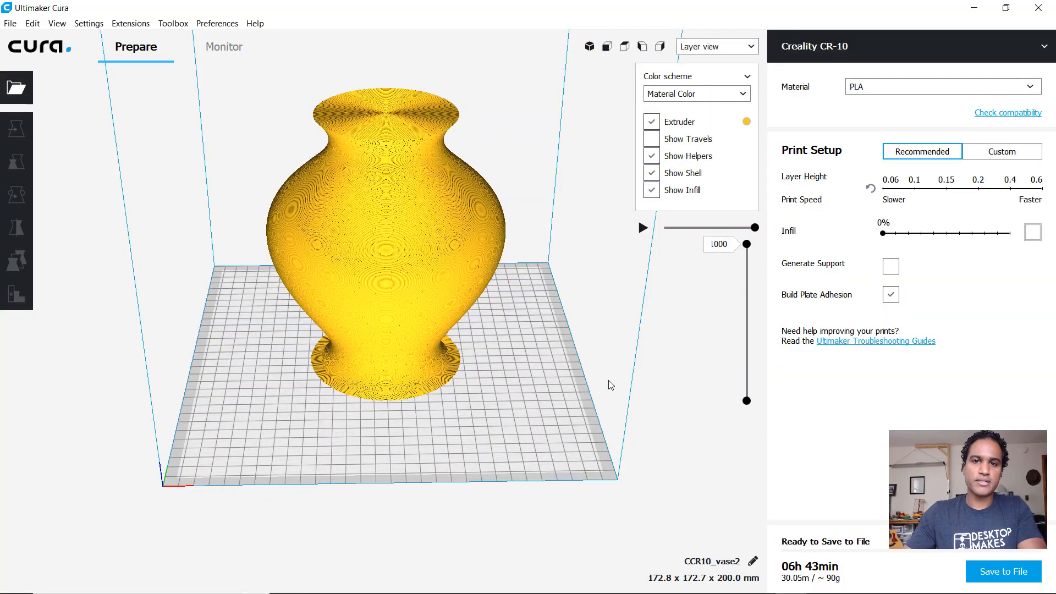
mouse_move(435, 207)
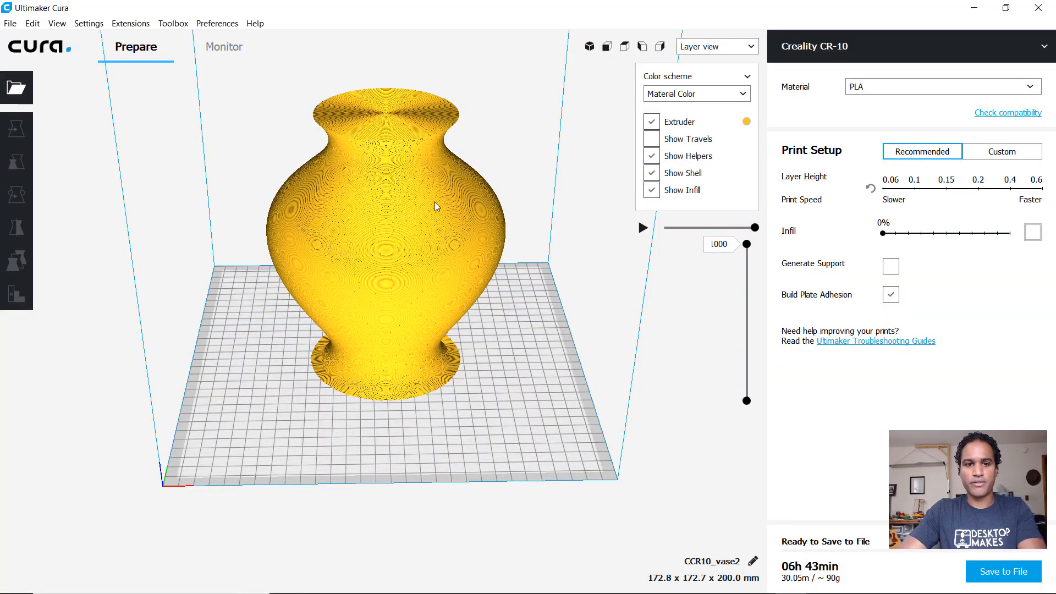
mouse_move(415, 185)
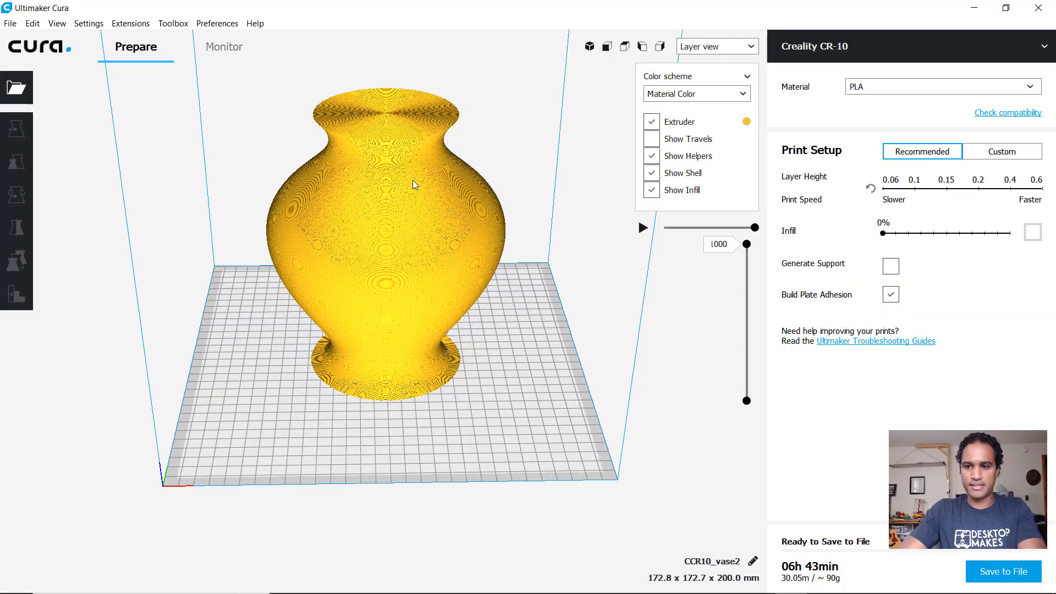
mouse_move(926, 115)
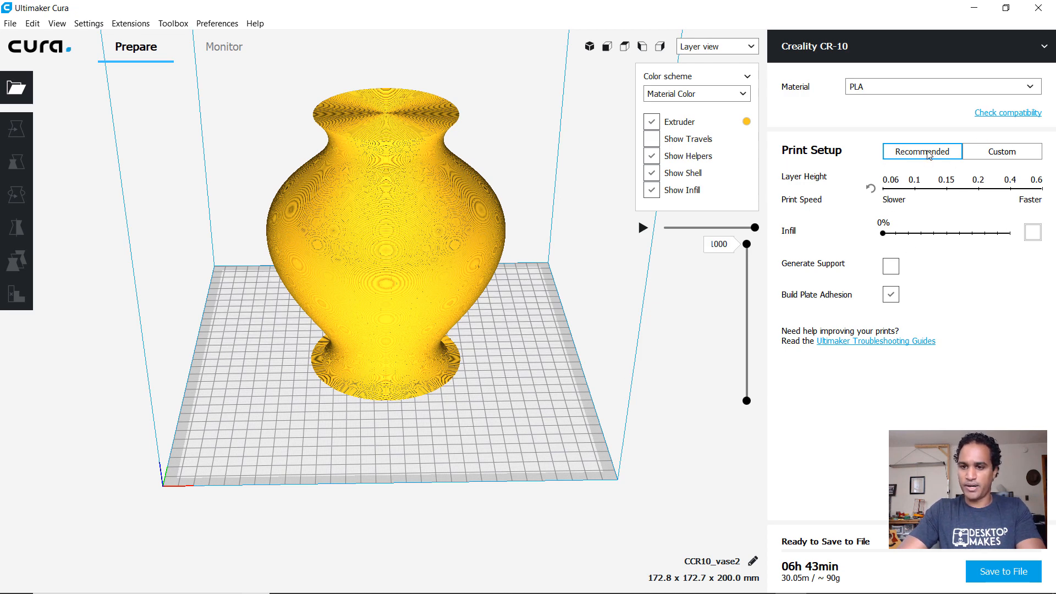
mouse_move(921, 150)
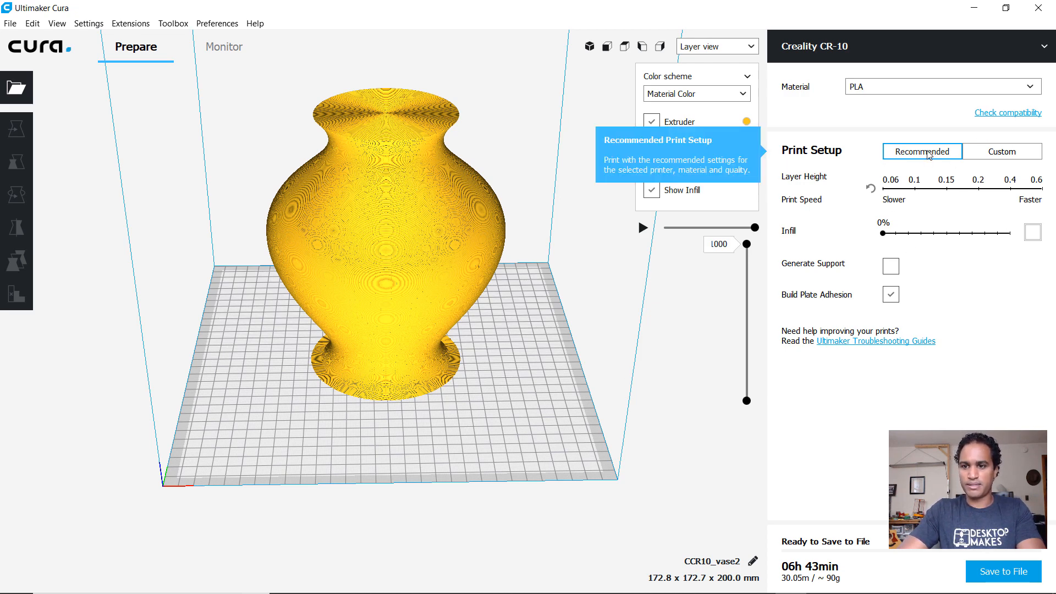
mouse_move(1006, 150)
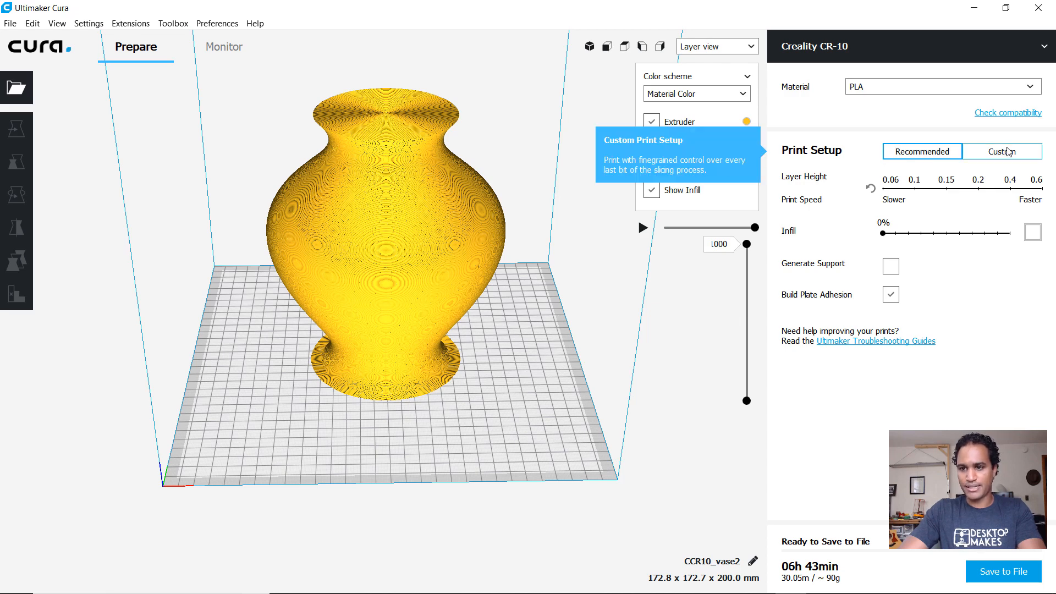
Step: Switch to Custom settings and enable Spiralize Outer Contour under Special Modes
left_click(1000, 151)
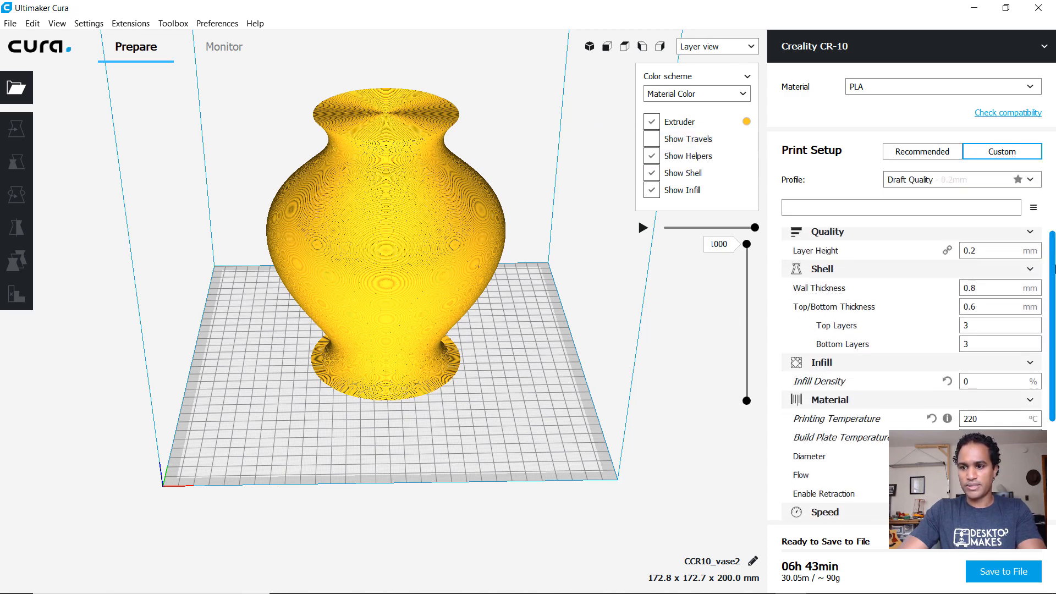
scroll("down", 3)
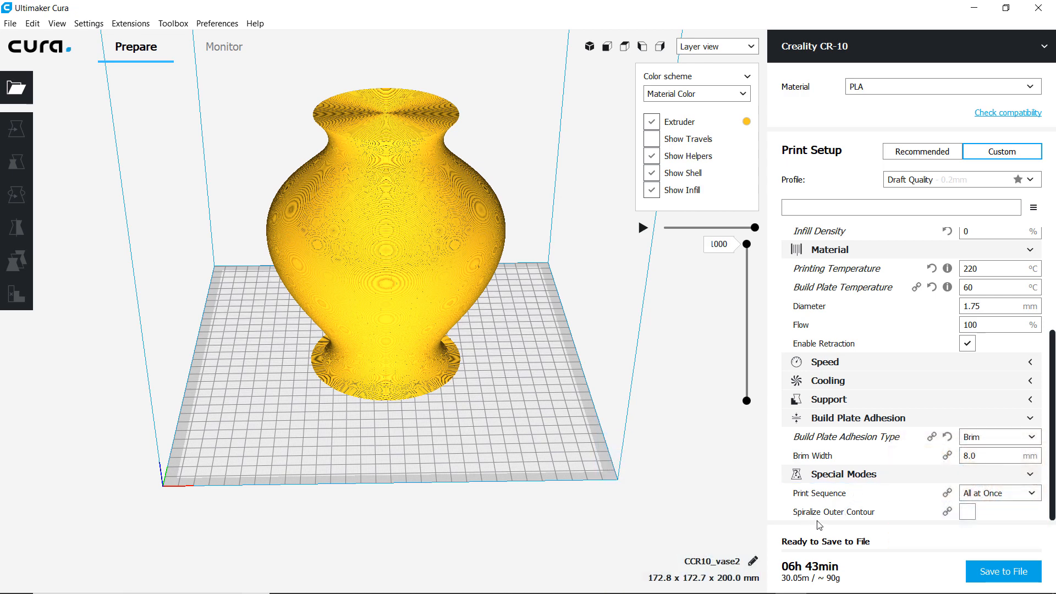
mouse_move(832, 511)
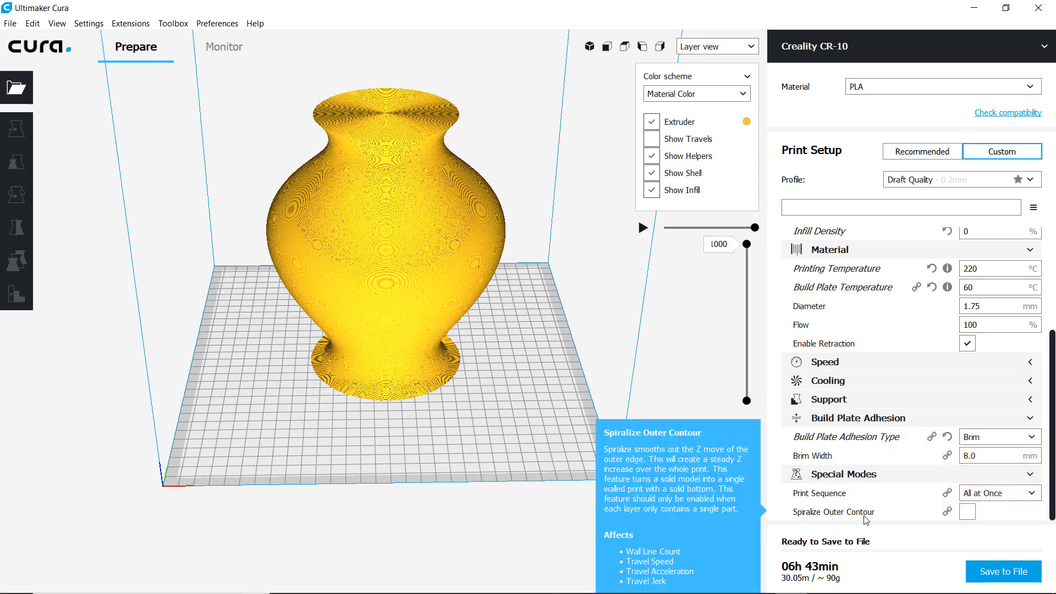
mouse_move(968, 512)
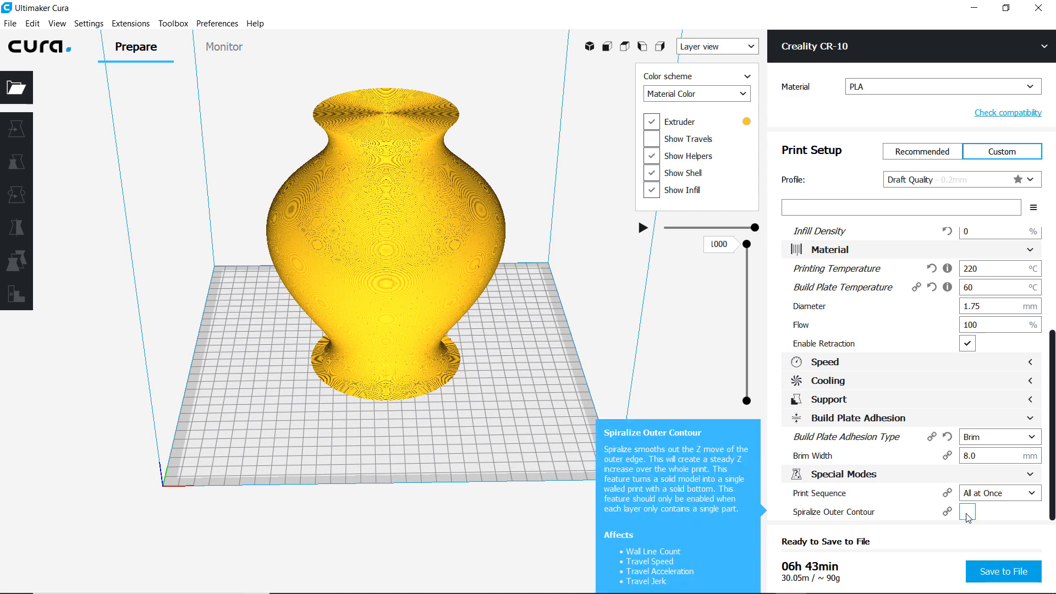
left_click(967, 511)
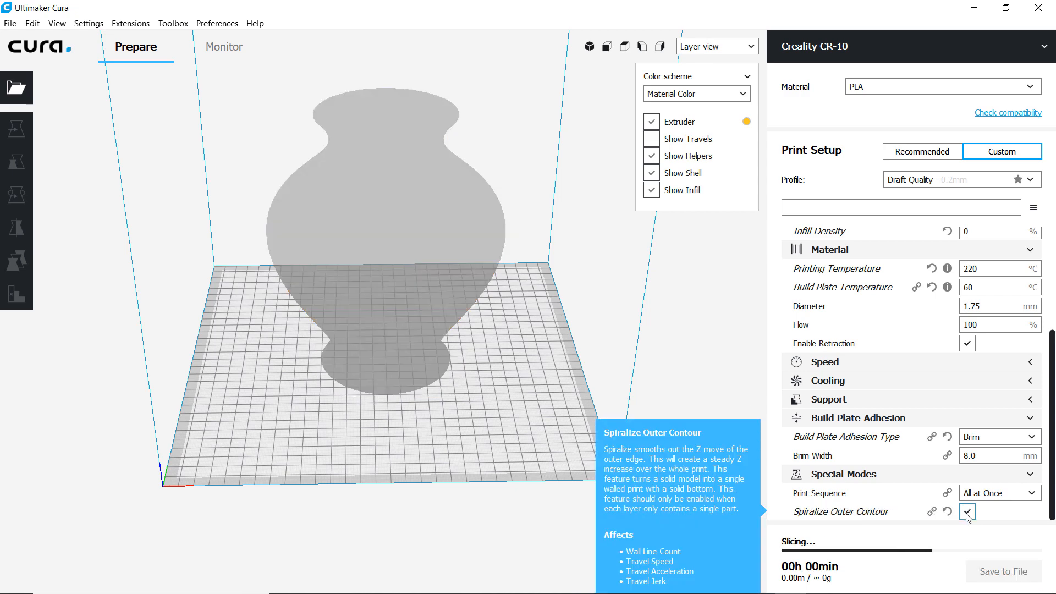
Step: Switch to Layer view to inspect the resliced spiral toolpaths (4 h 20 min, ~45 g)
left_click(967, 512)
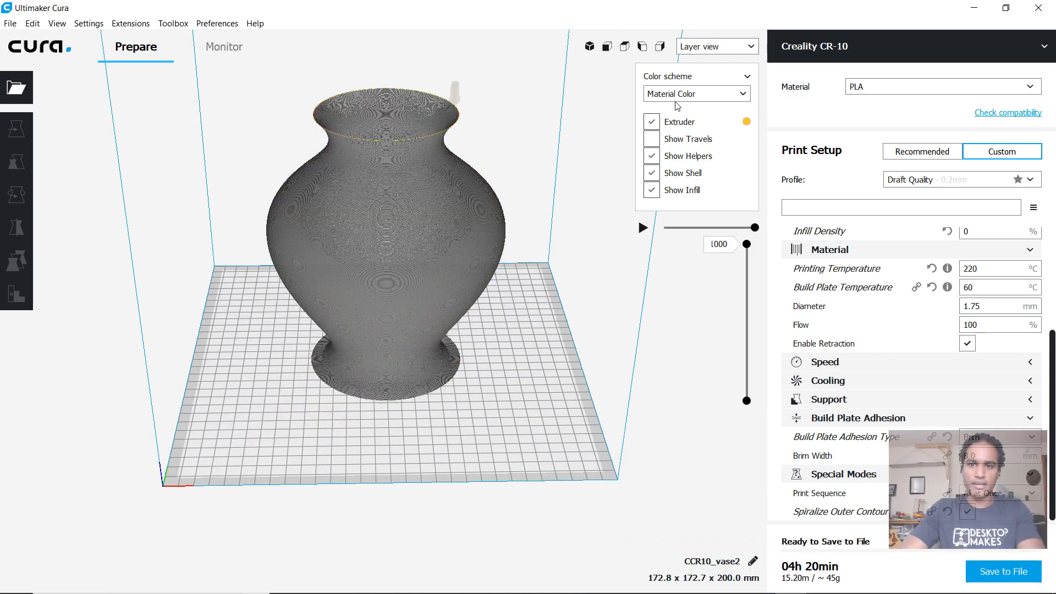
left_click(716, 46)
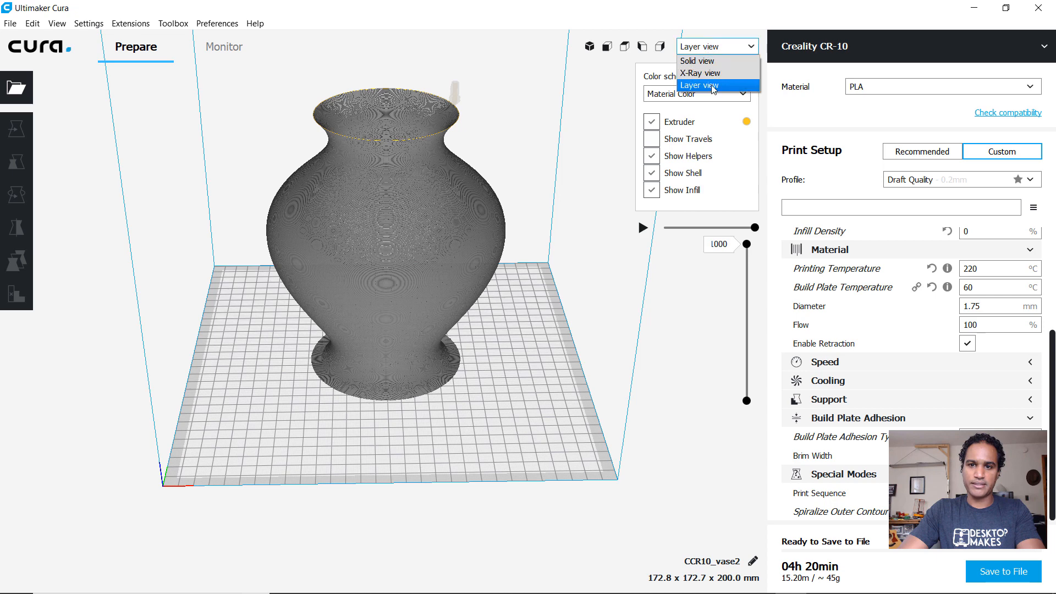
left_click(700, 85)
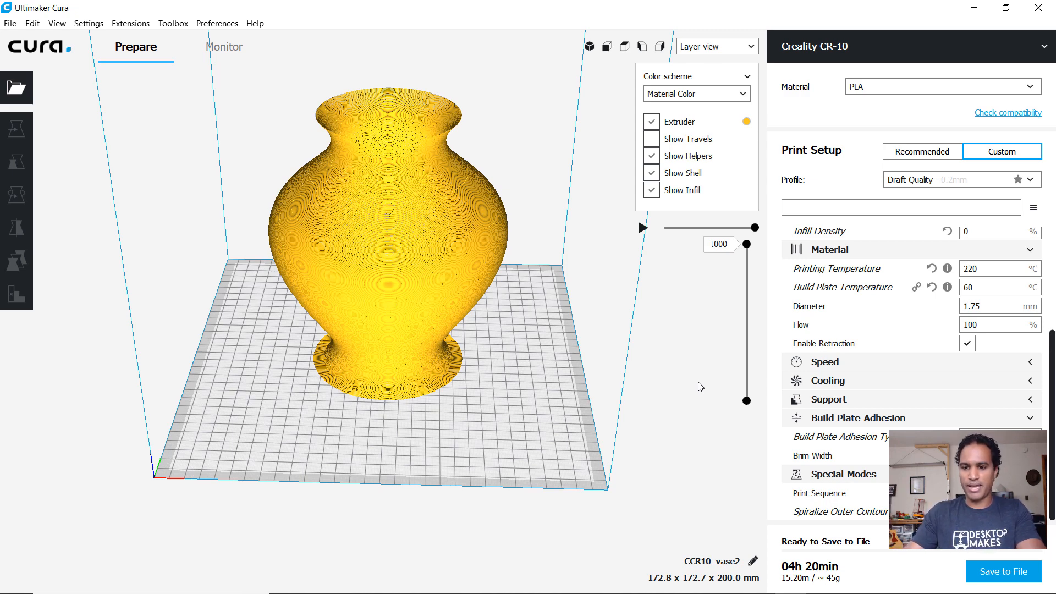
mouse_move(777, 383)
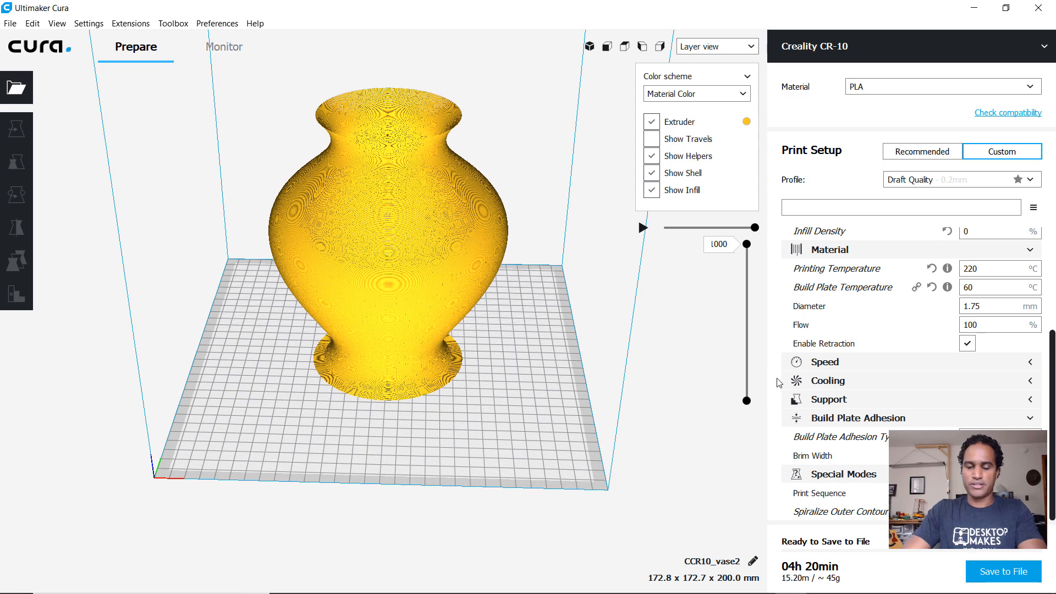
mouse_move(719, 399)
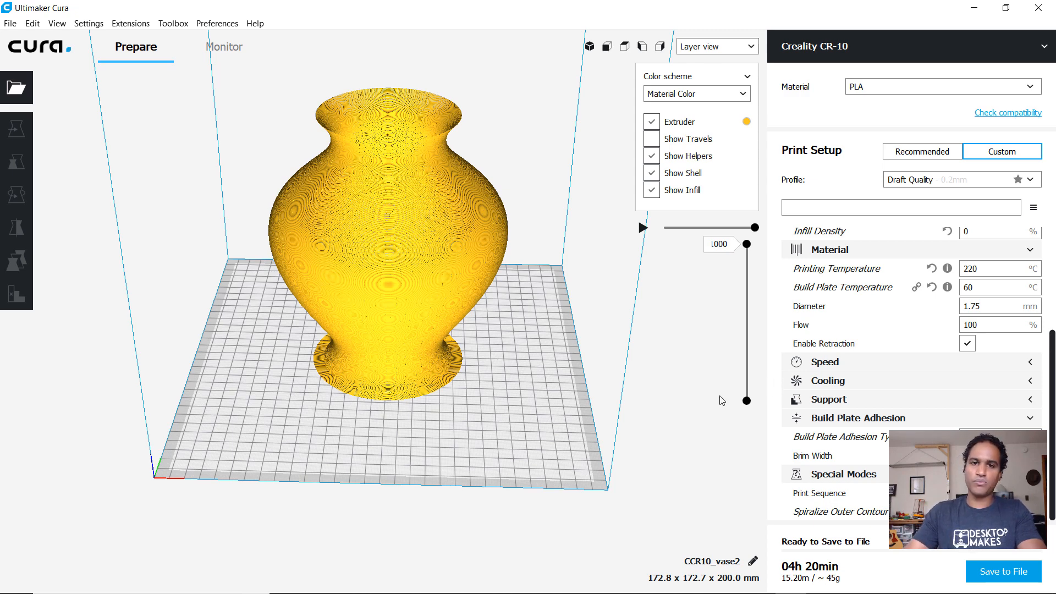